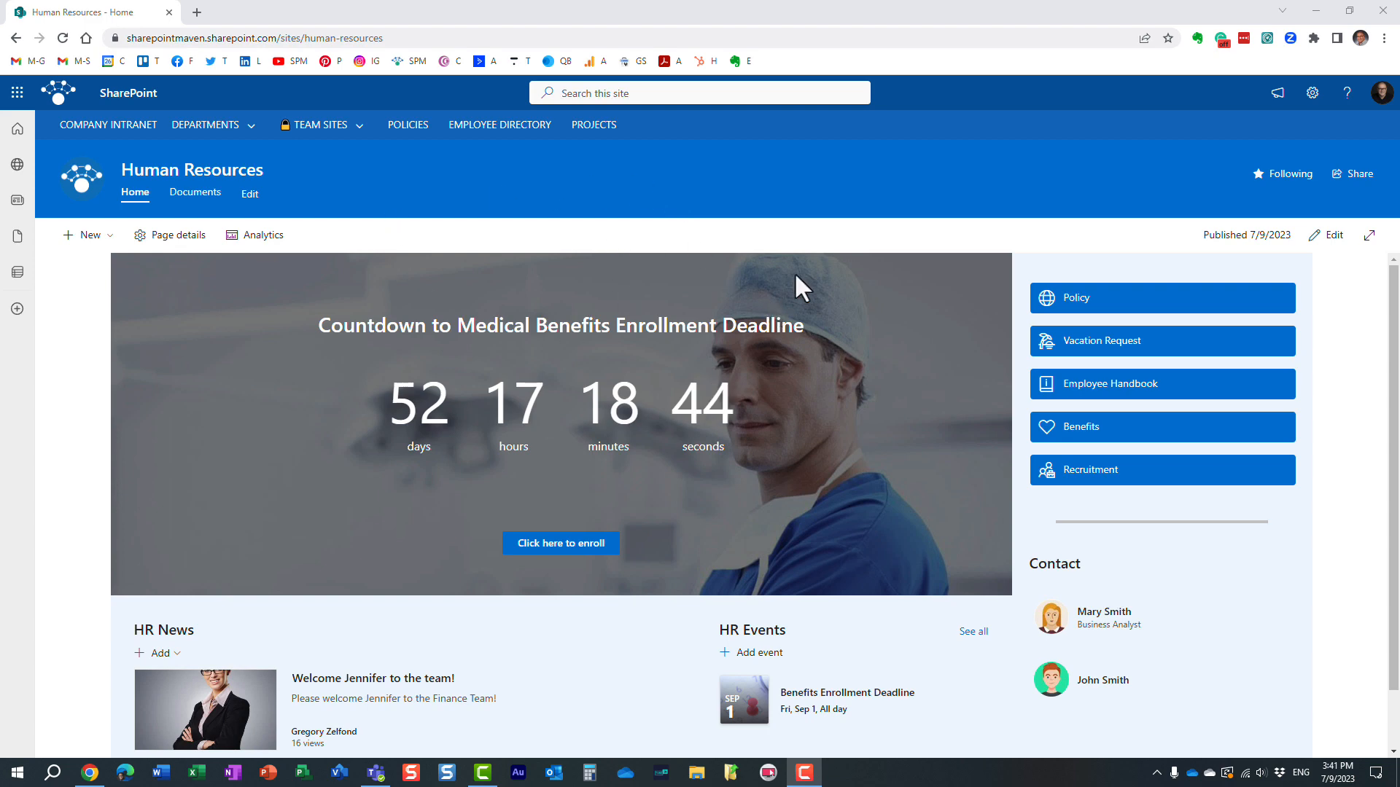
{"action": "mouse_move", "coordinate": [828, 219]}
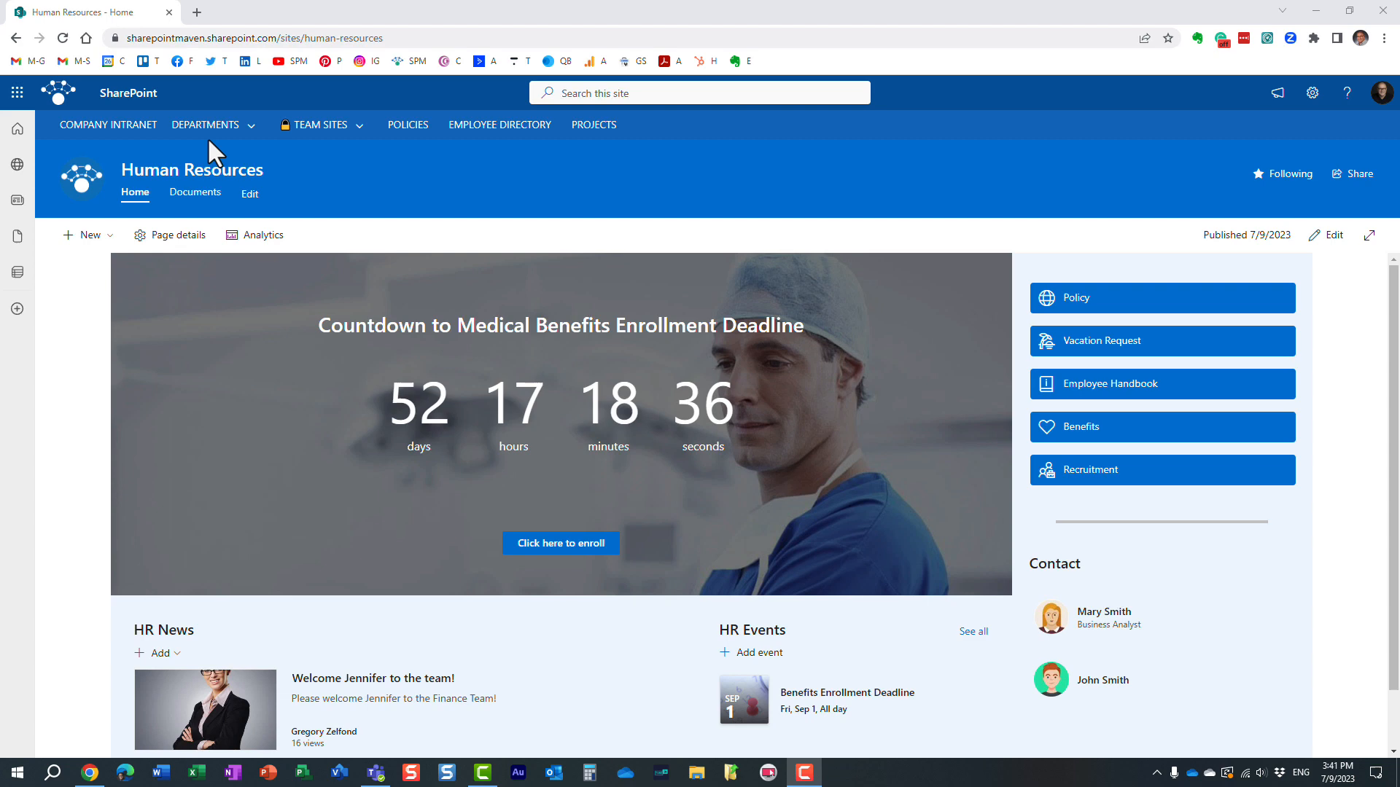
{"action": "mouse_move", "coordinate": [707, 110]}
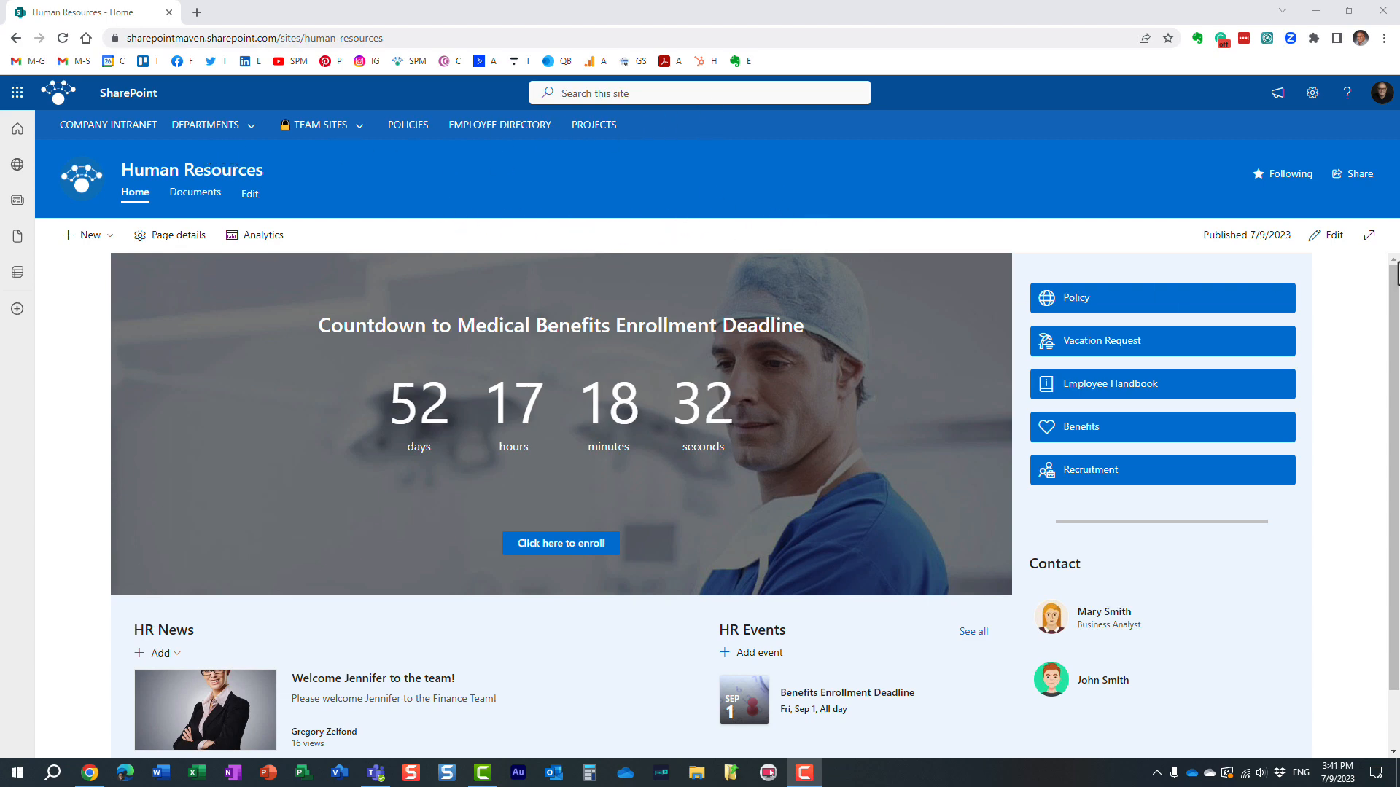
Put the Human Resources home page into edit mode
{"action": "scroll", "scroll_direction": "down", "scroll_amount": 3}
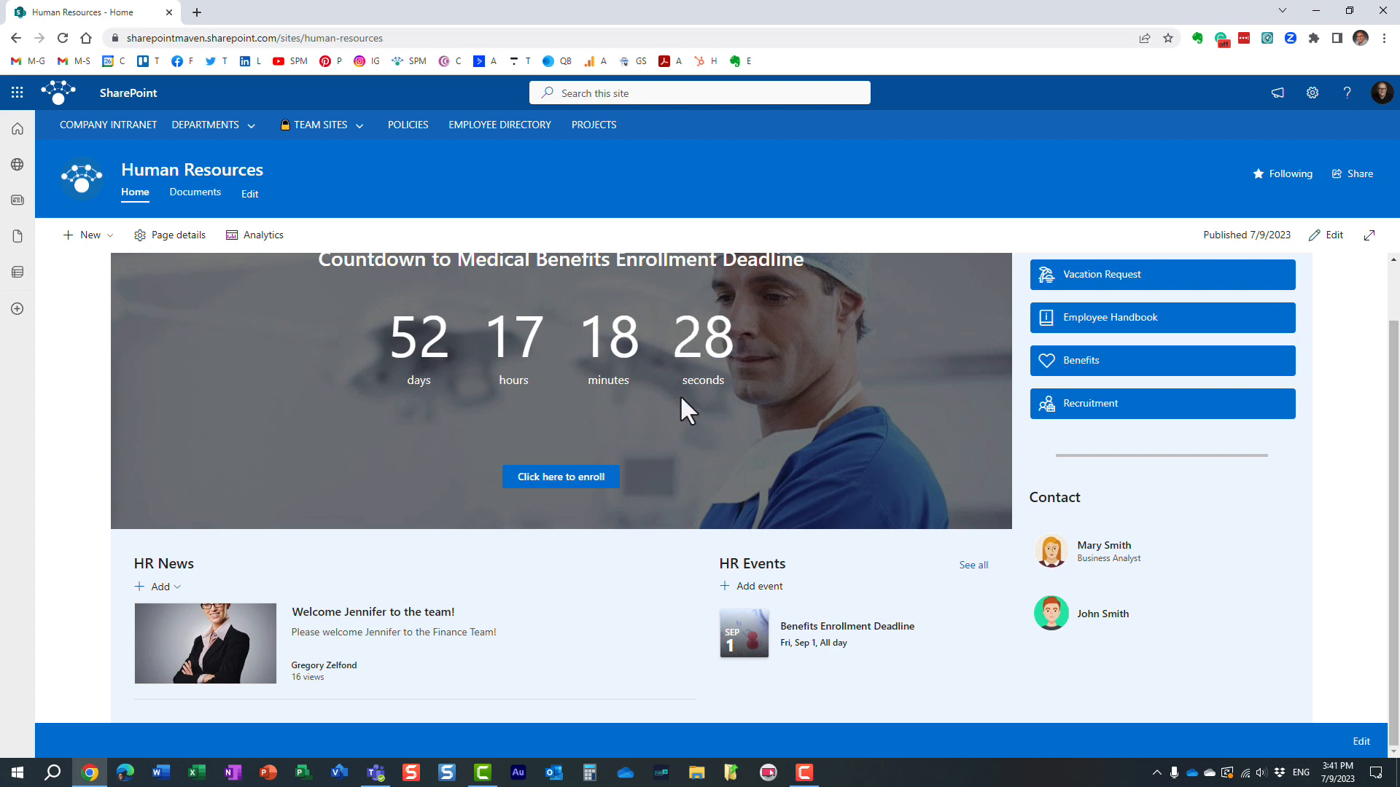
{"action": "mouse_move", "coordinate": [763, 387]}
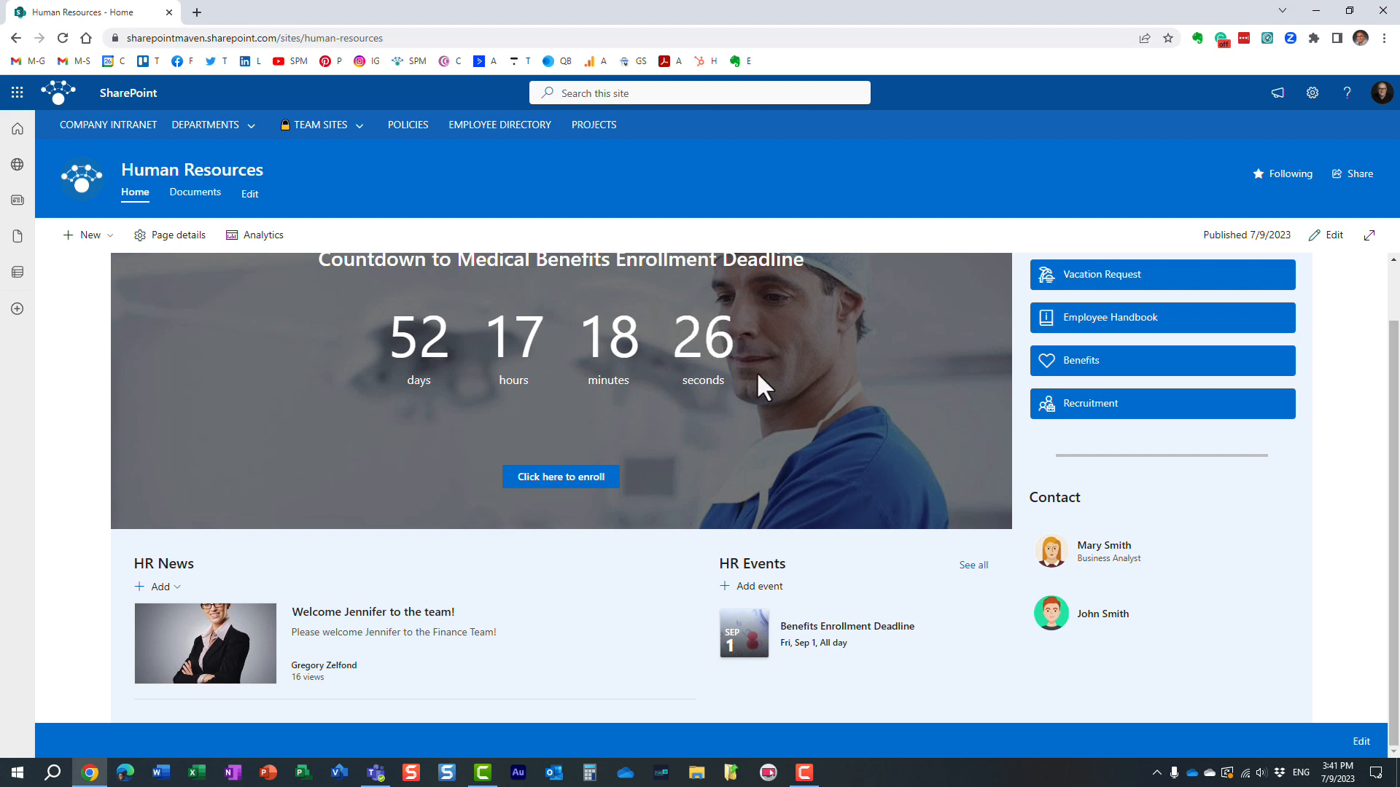
{"action": "left_click", "coordinate": [1324, 235]}
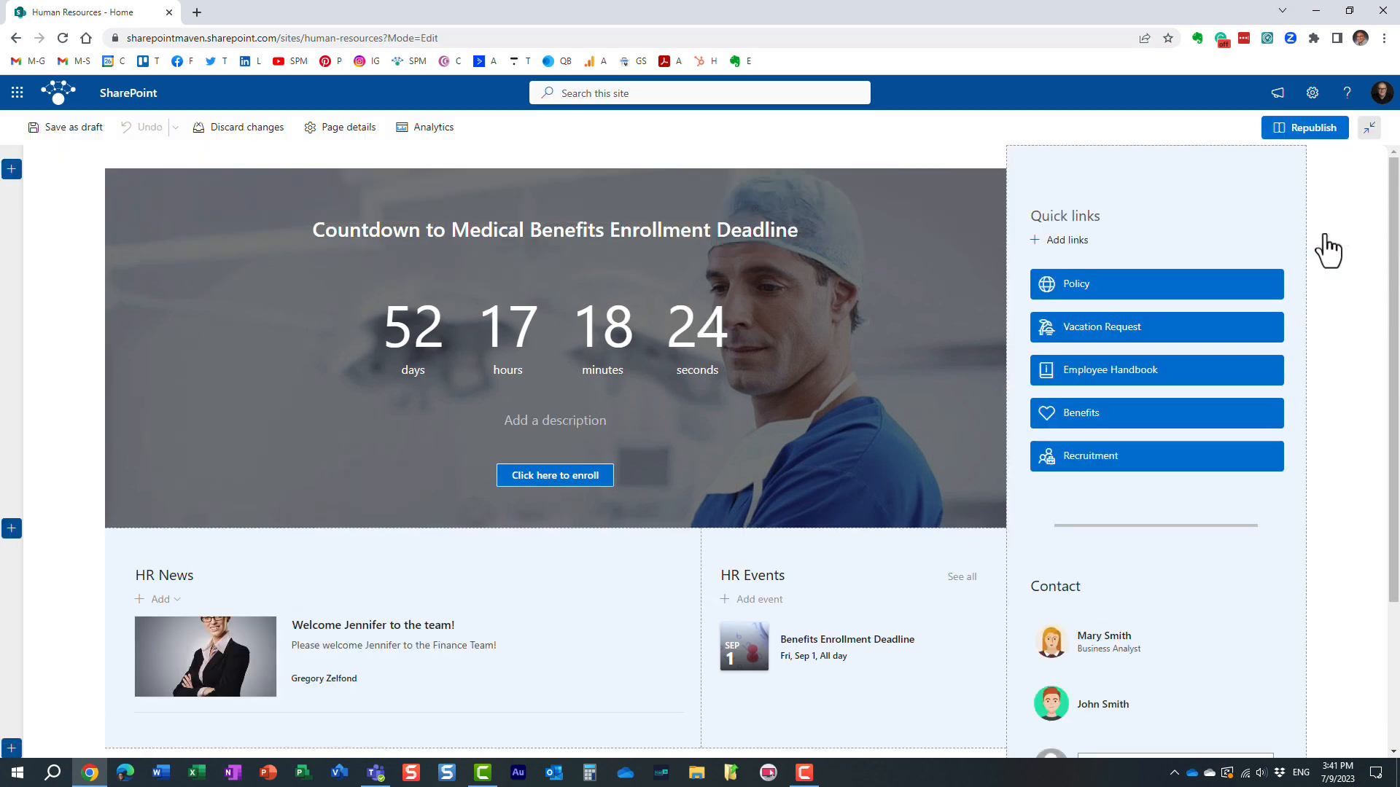
{"action": "scroll", "scroll_direction": "down", "scroll_amount": 3}
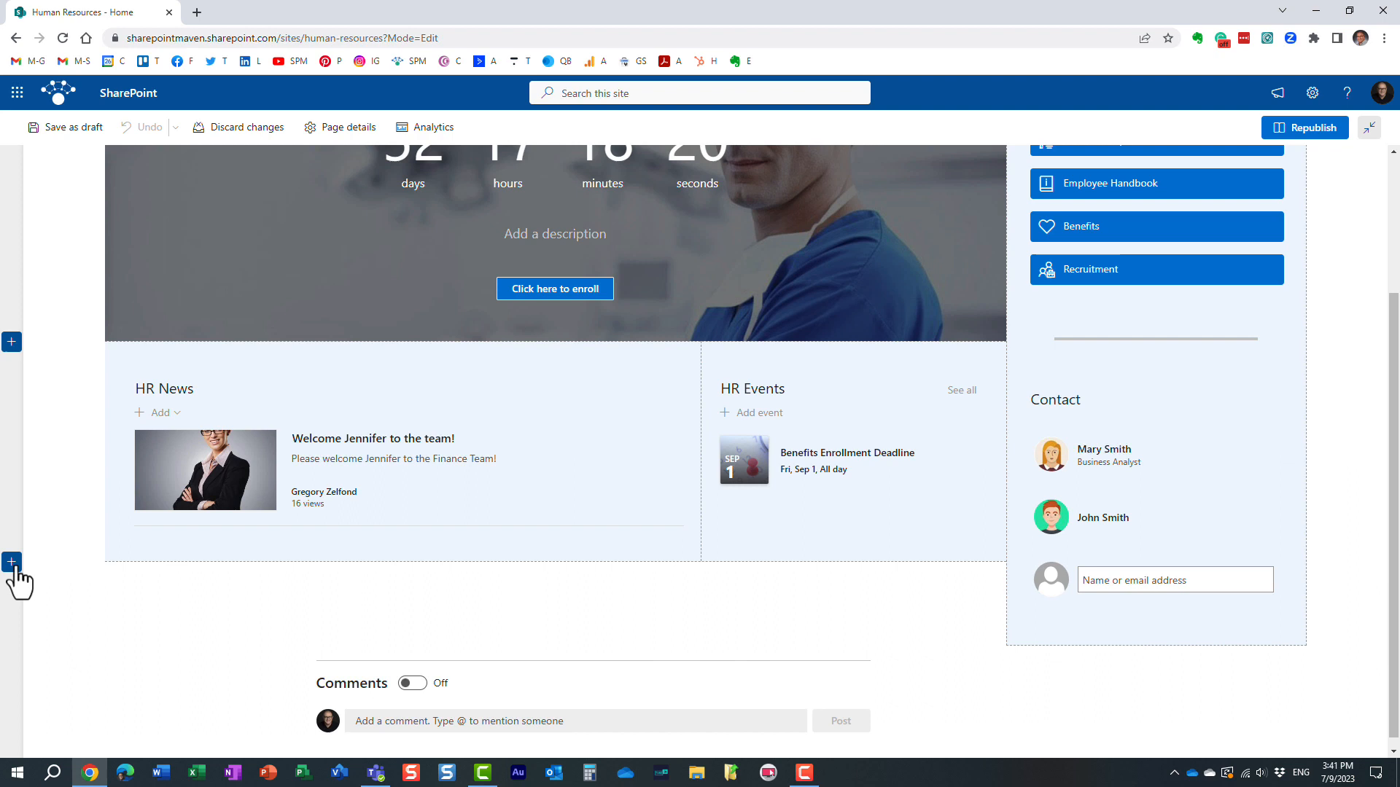
{"action": "mouse_move", "coordinate": [553, 574]}
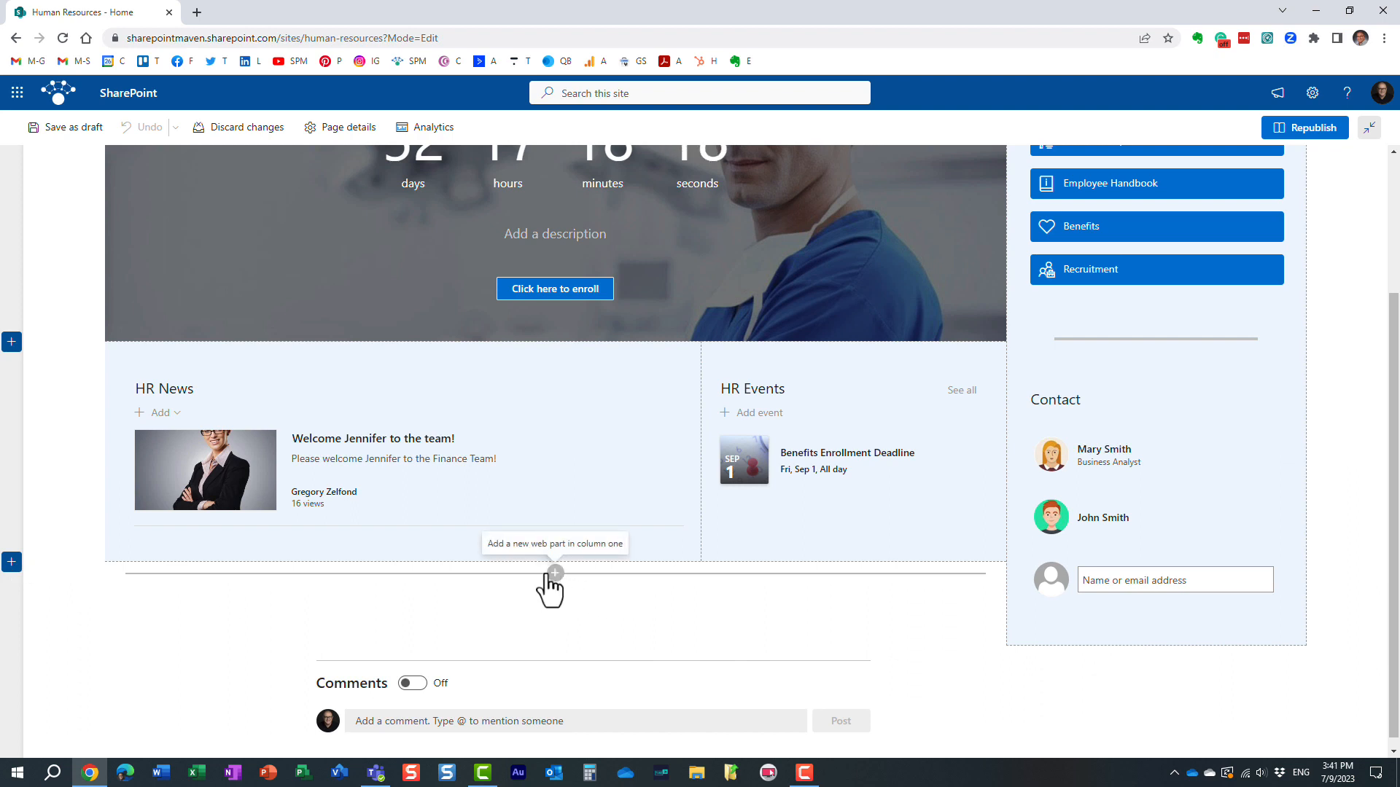
Start adding a web part in the first column, then cancel the image picker
{"action": "left_click", "coordinate": [553, 572]}
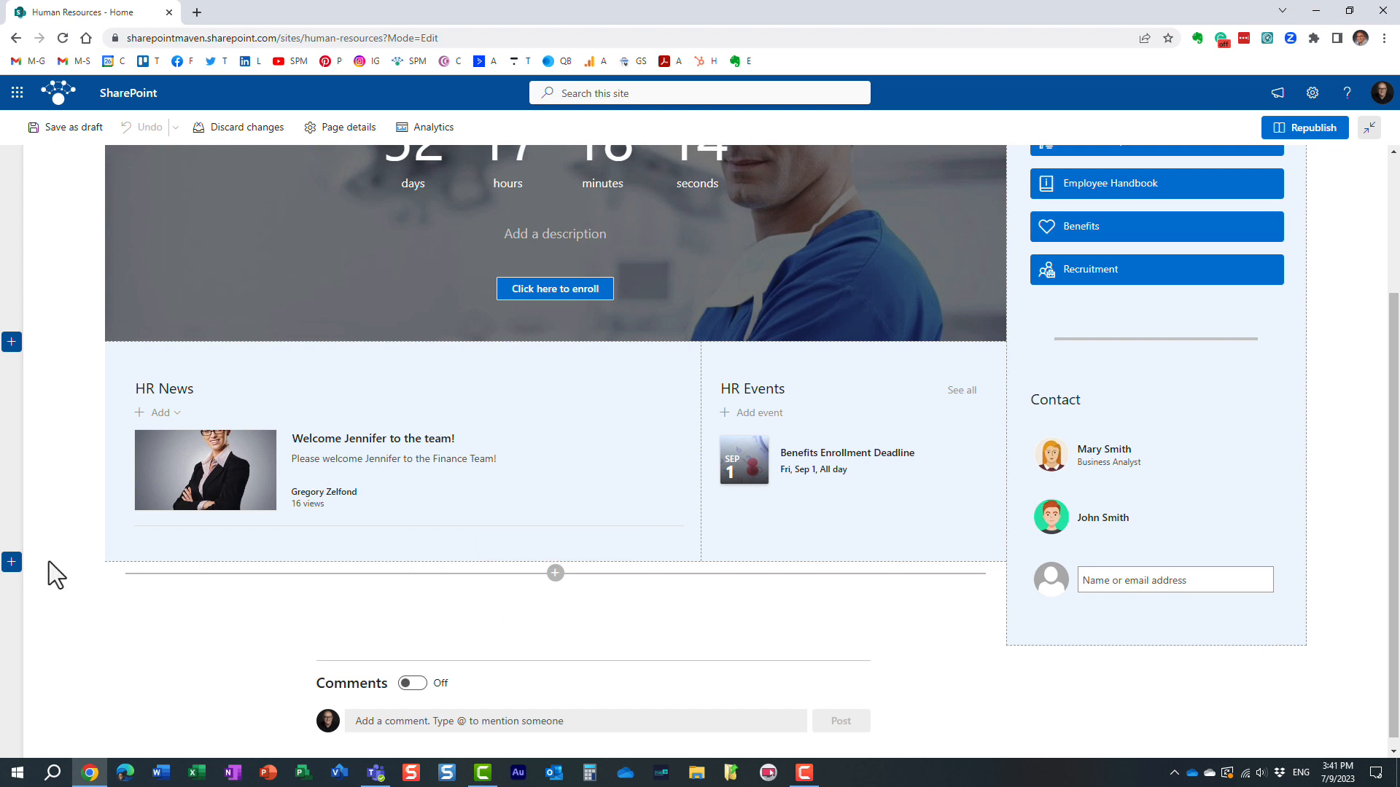
{"action": "left_click", "coordinate": [554, 573]}
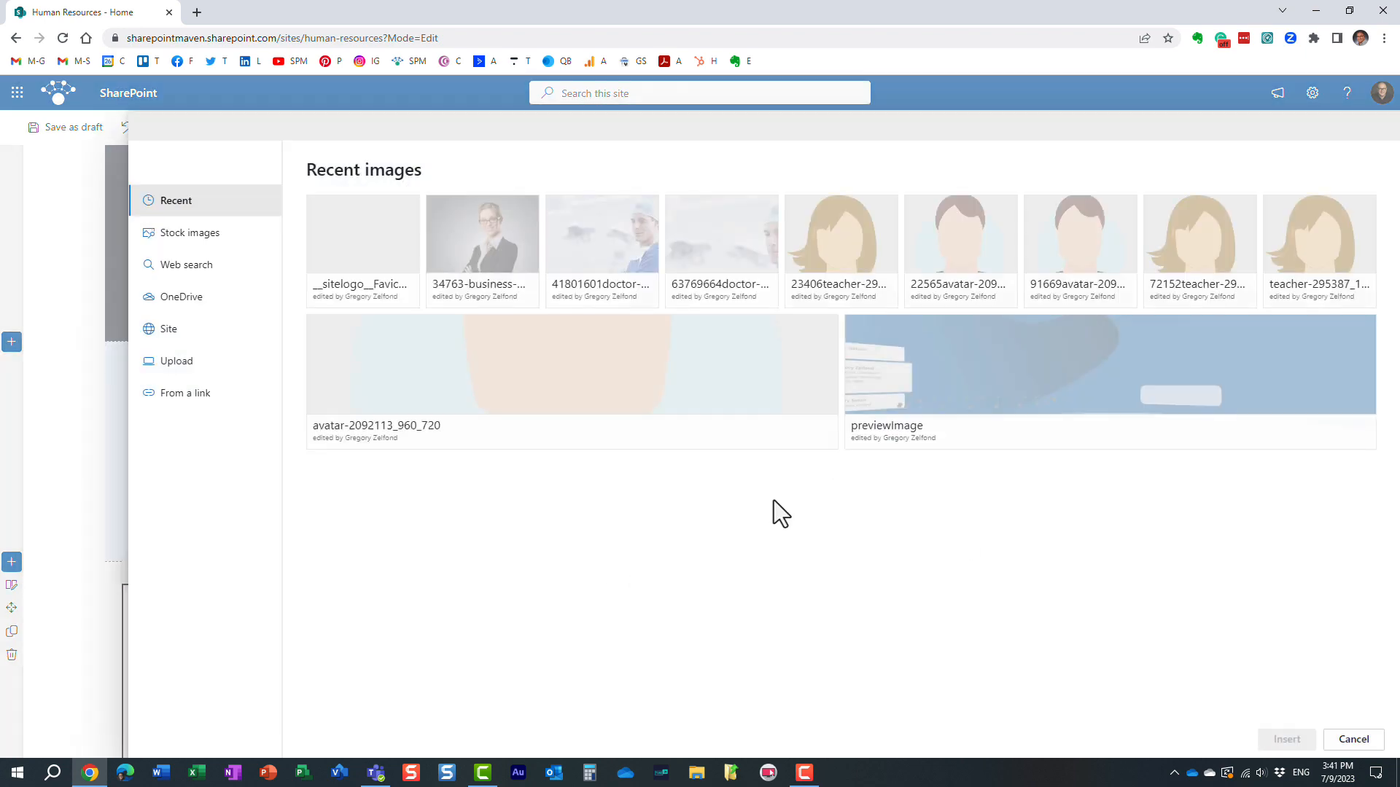
{"action": "left_click", "coordinate": [1353, 739]}
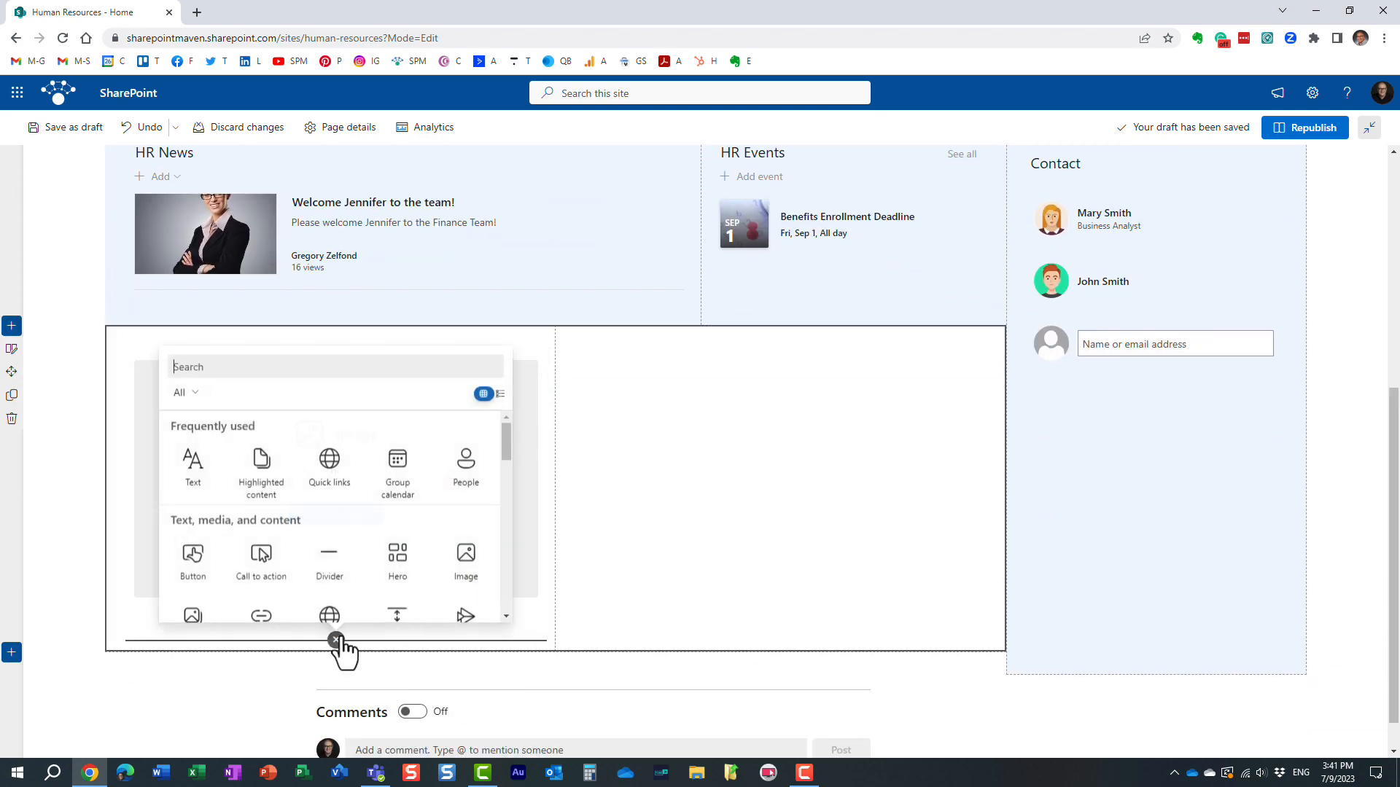
{"action": "mouse_move", "coordinate": [397, 469]}
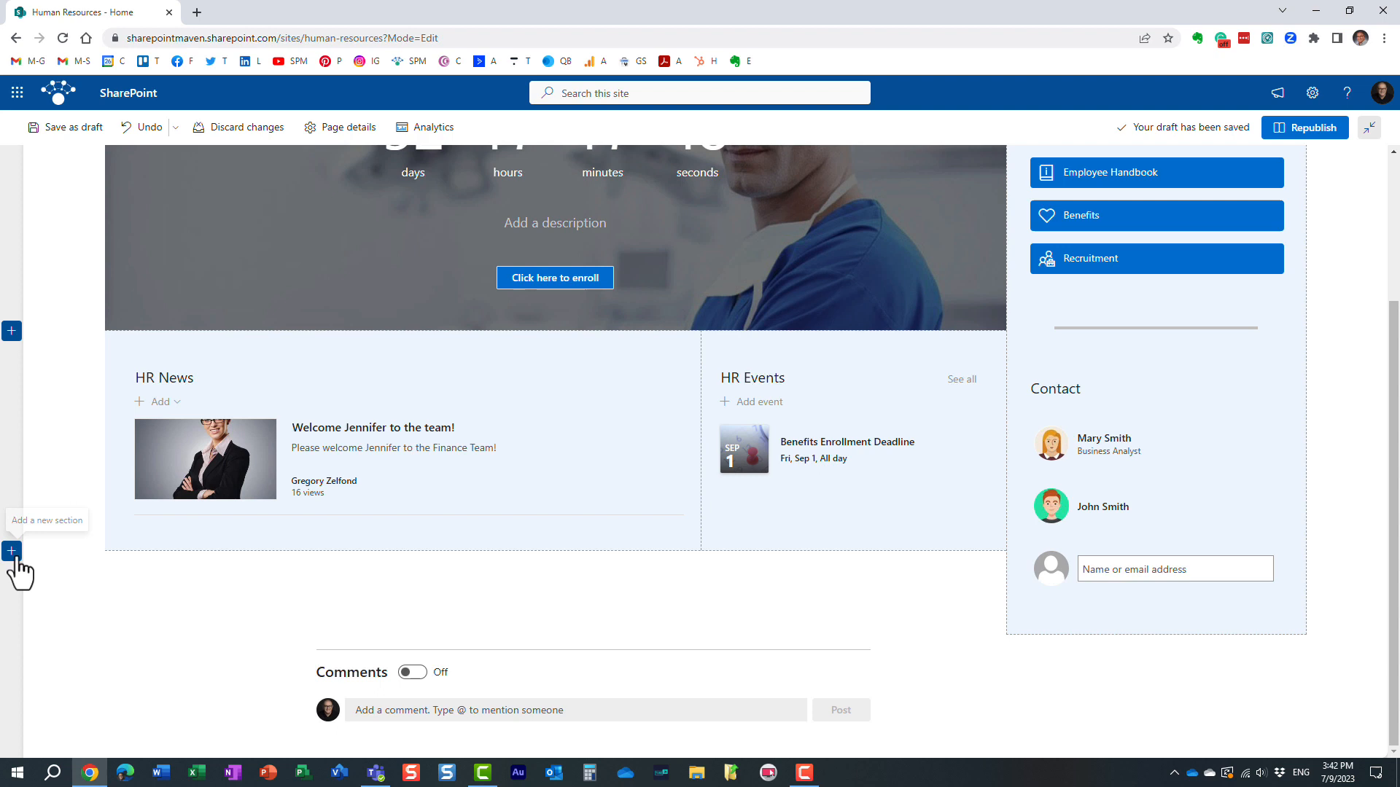
Open the add-section options below HR News and show the section templates
{"action": "left_click", "coordinate": [13, 551]}
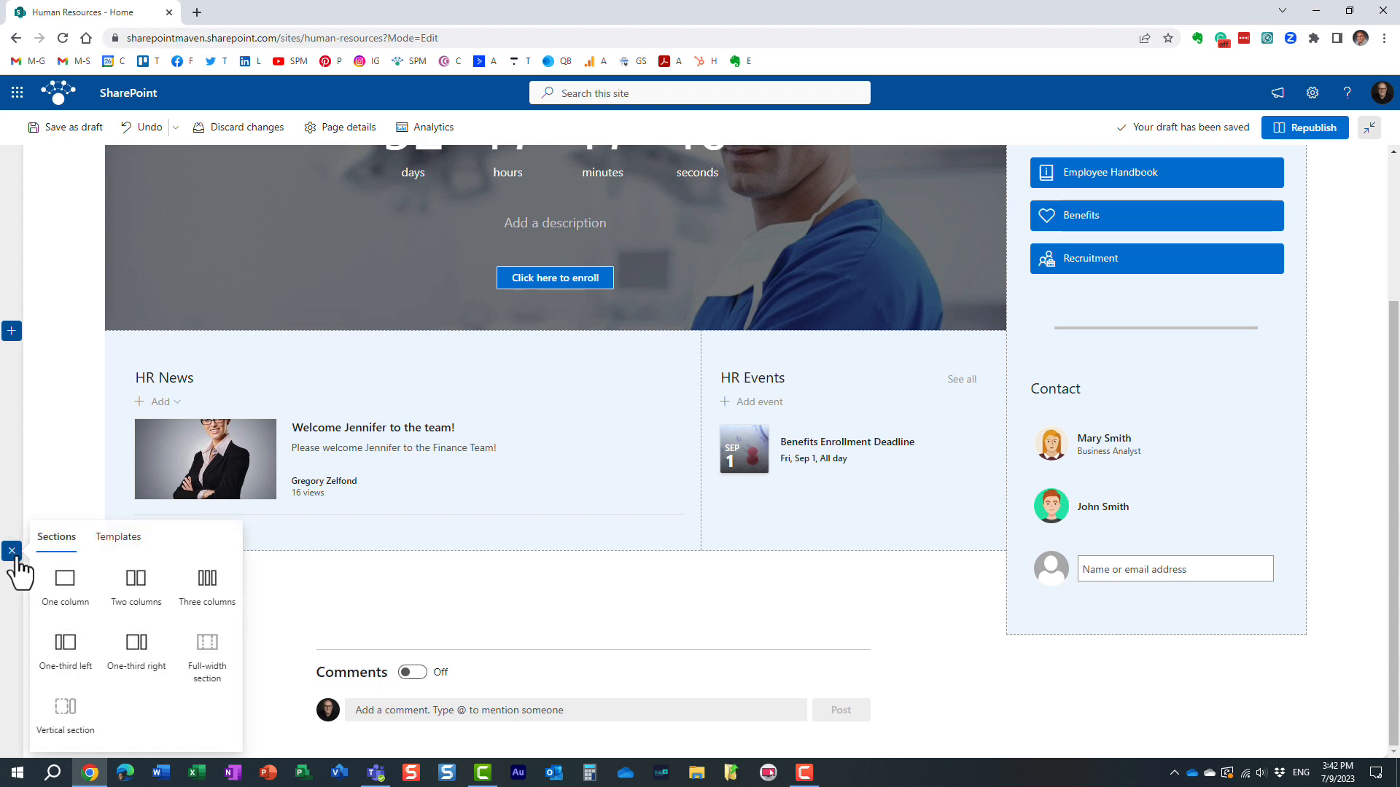
{"action": "left_click", "coordinate": [135, 581]}
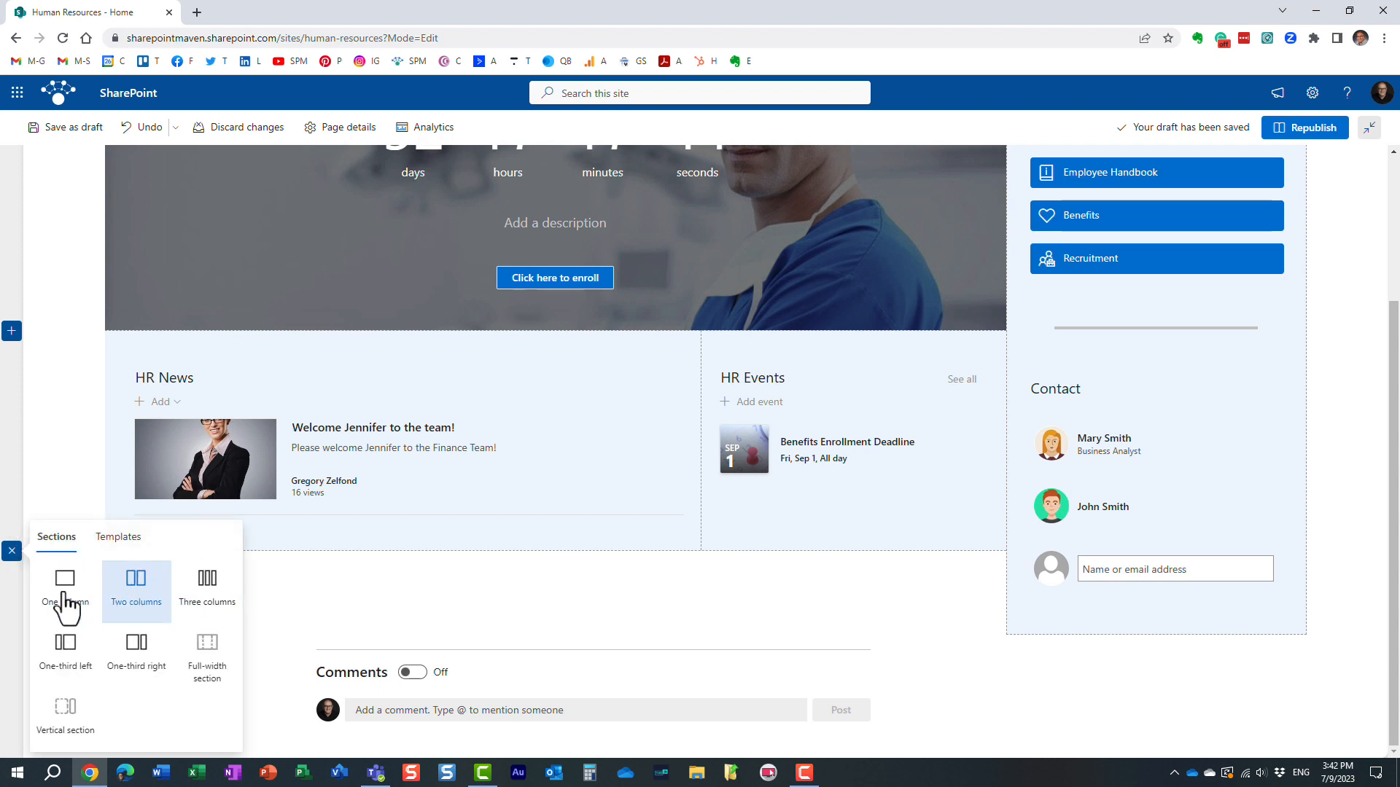
{"action": "mouse_move", "coordinate": [135, 589]}
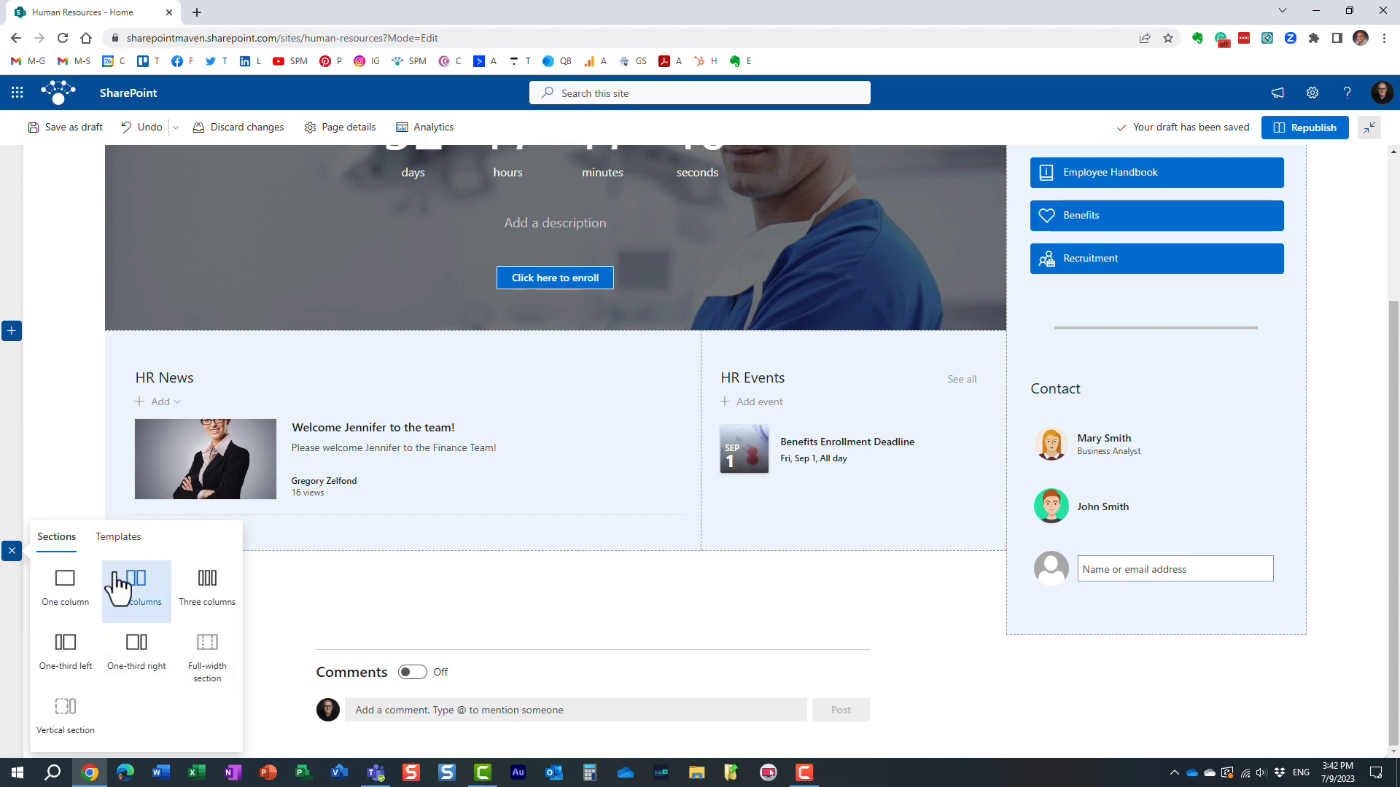
{"action": "left_click", "coordinate": [118, 537]}
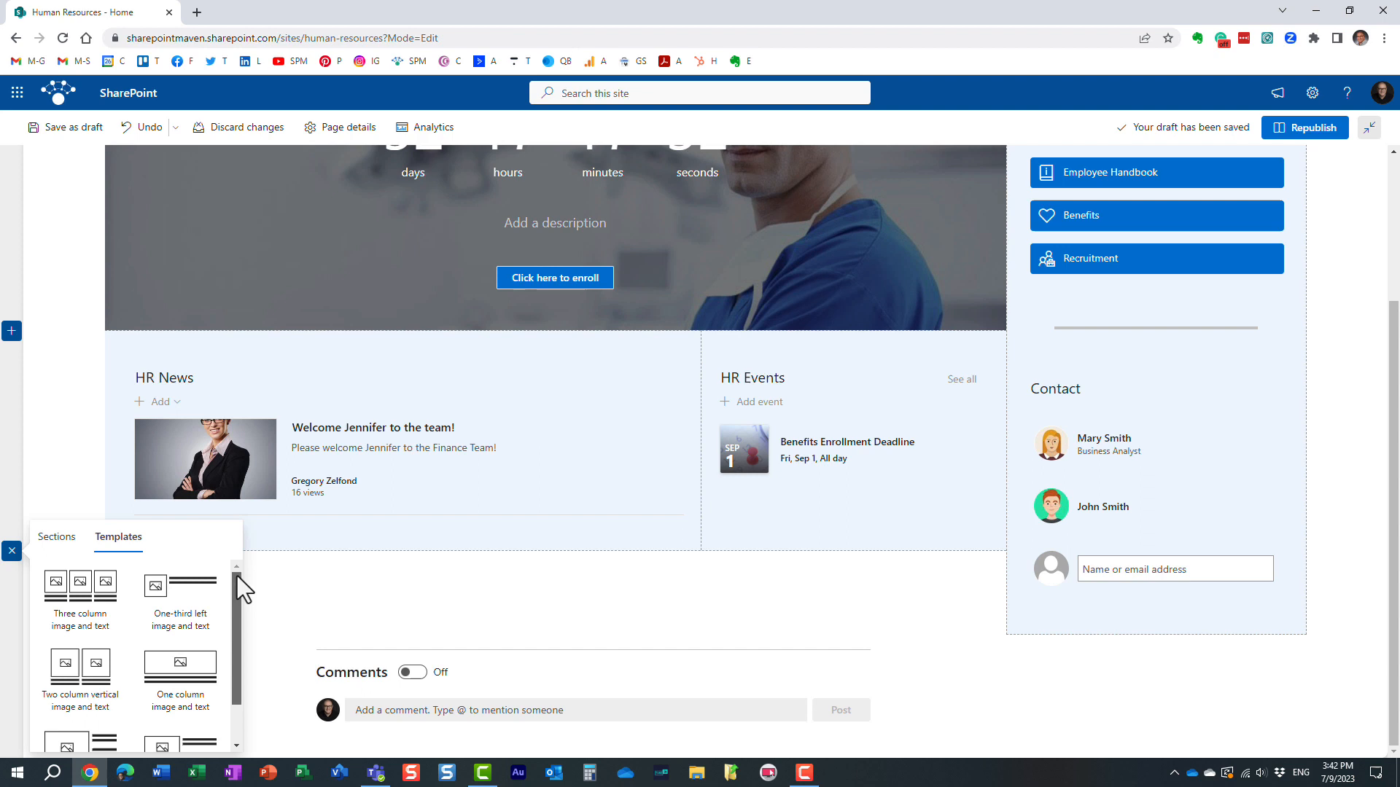
Browse the three-column, one-third and two-column image-and-text section templates
{"action": "scroll", "scroll_direction": "down", "scroll_amount": 3}
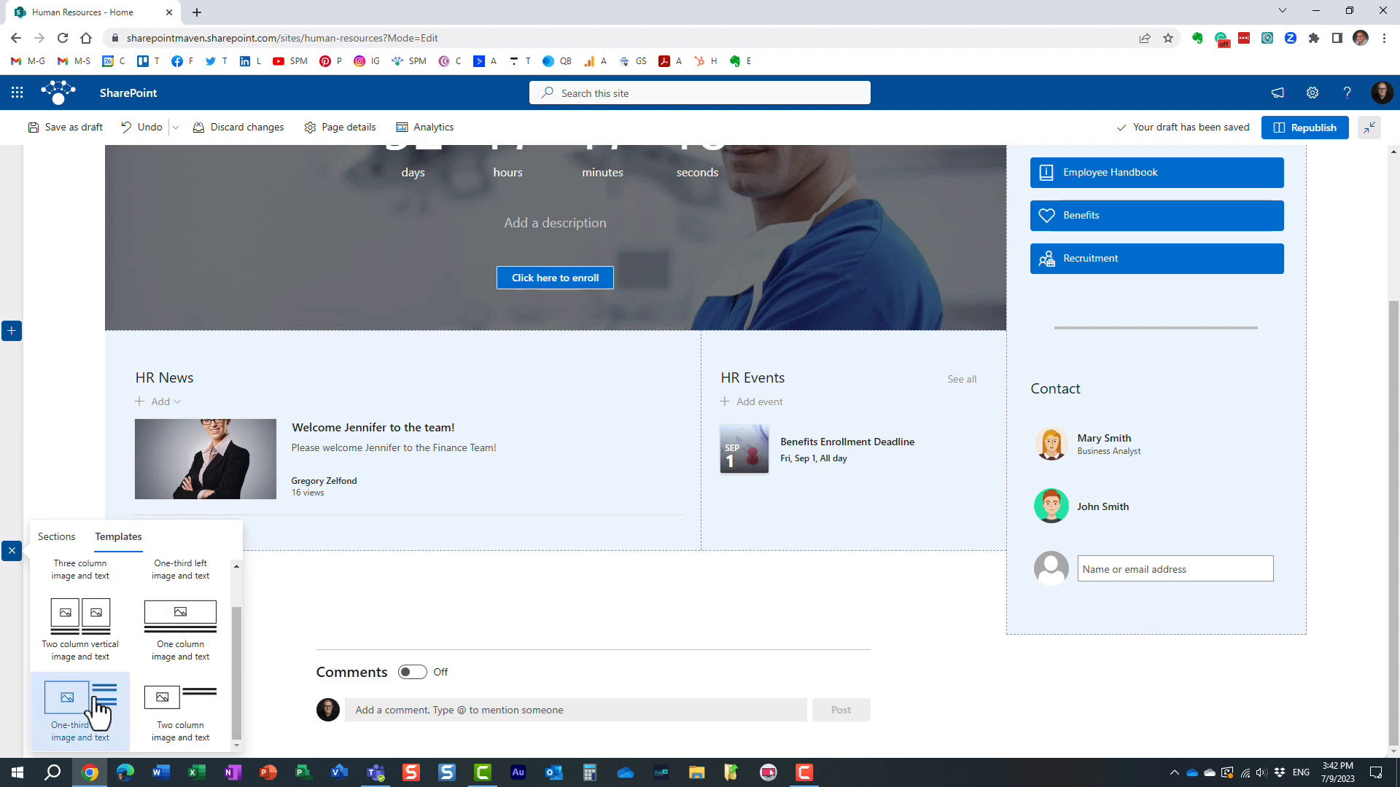
{"action": "scroll", "scroll_direction": "down", "scroll_amount": 3}
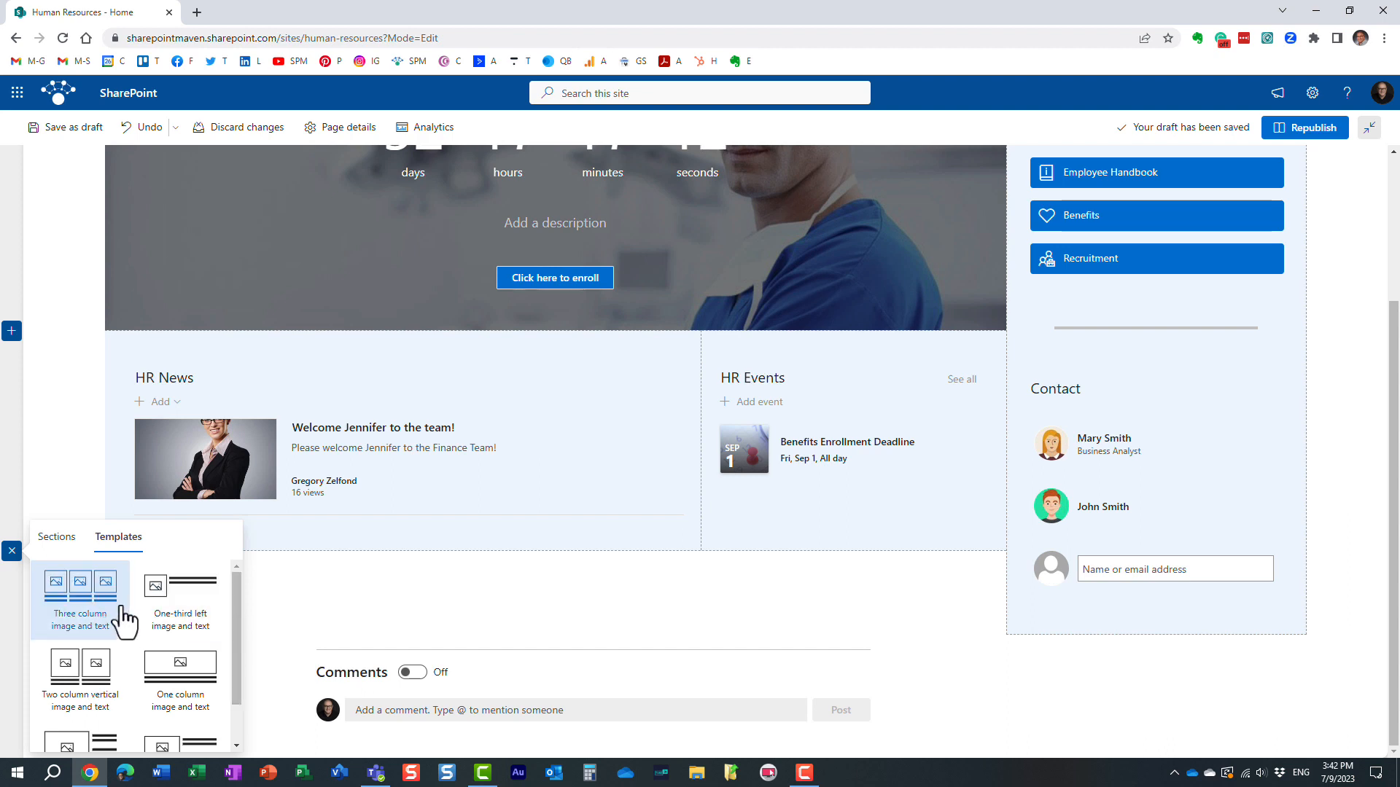
{"action": "mouse_move", "coordinate": [114, 625]}
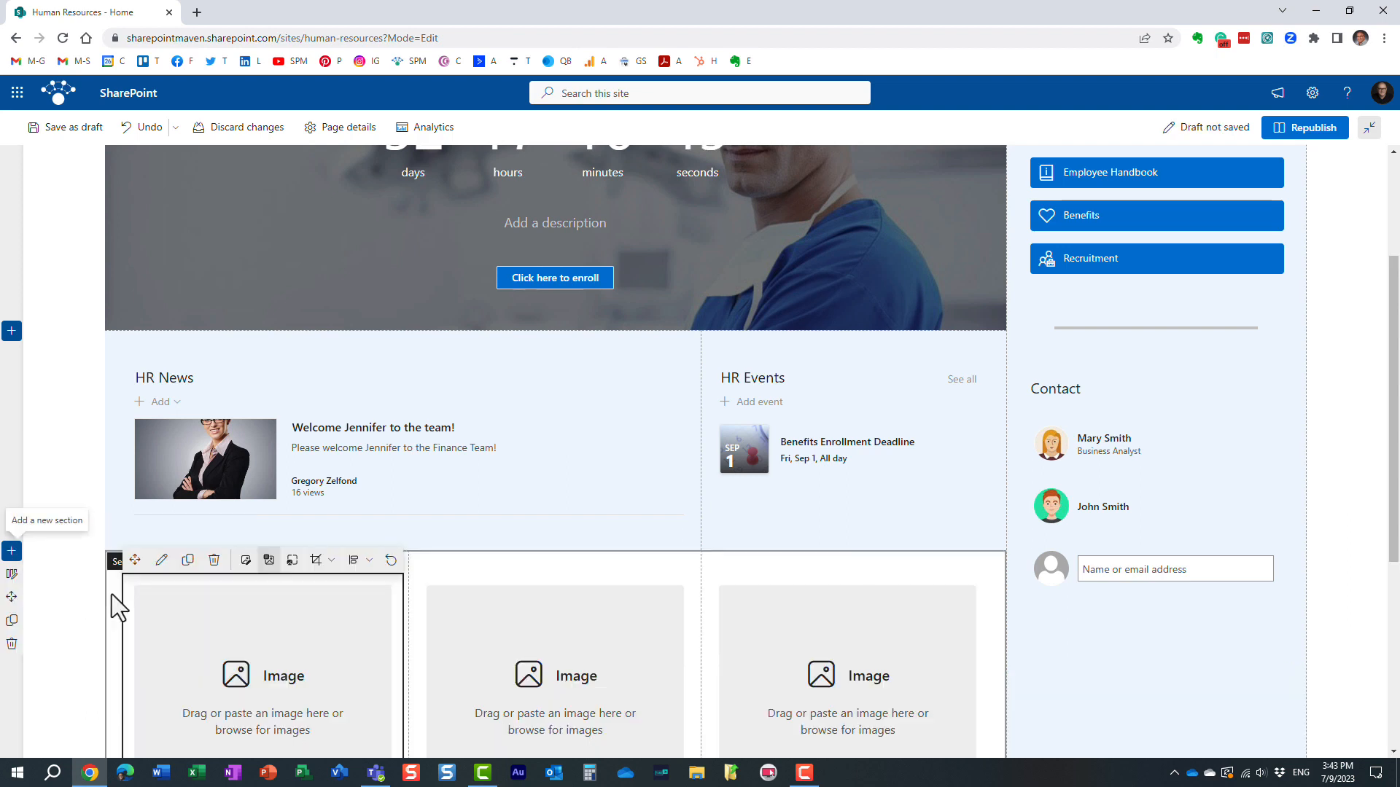
{"action": "scroll", "scroll_direction": "down", "scroll_amount": 3}
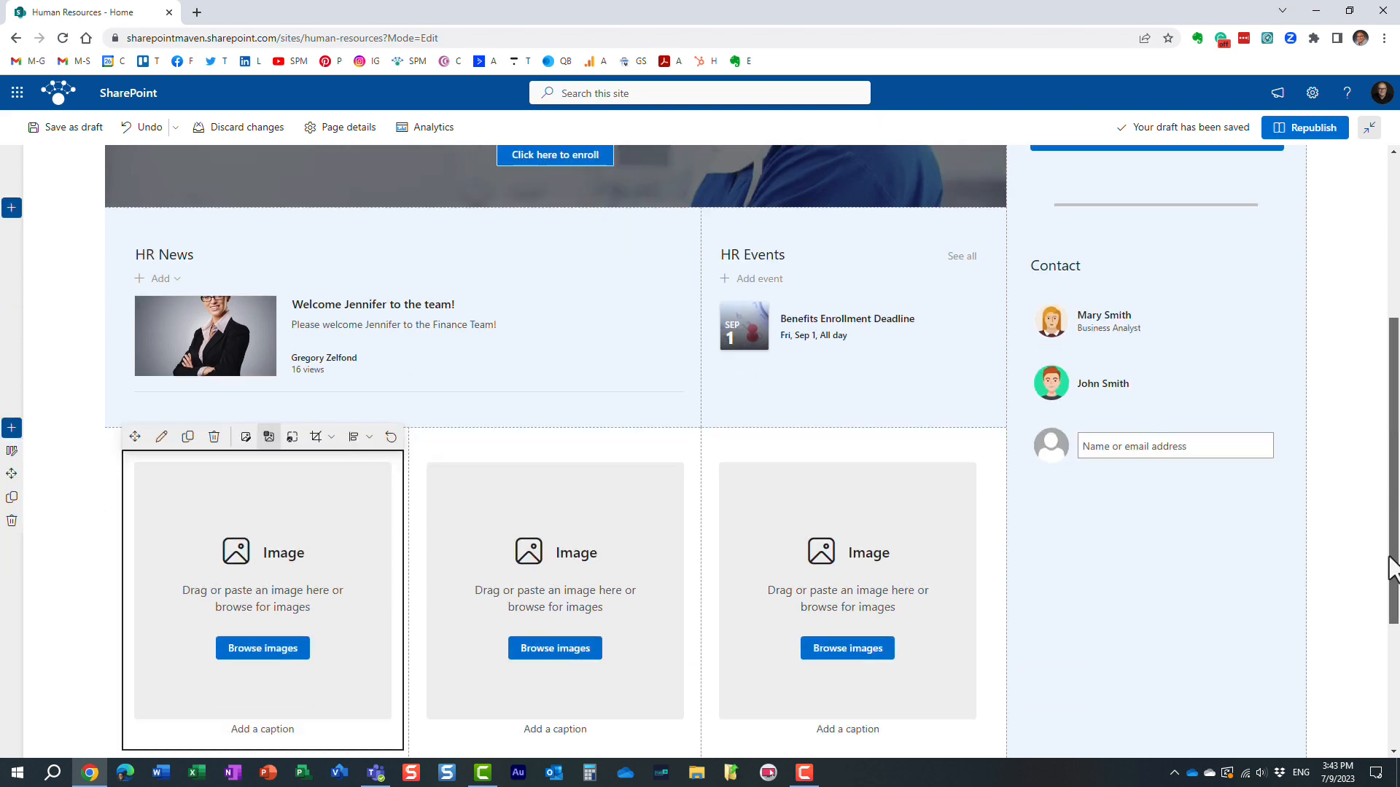
{"action": "scroll", "scroll_direction": "down", "scroll_amount": 3}
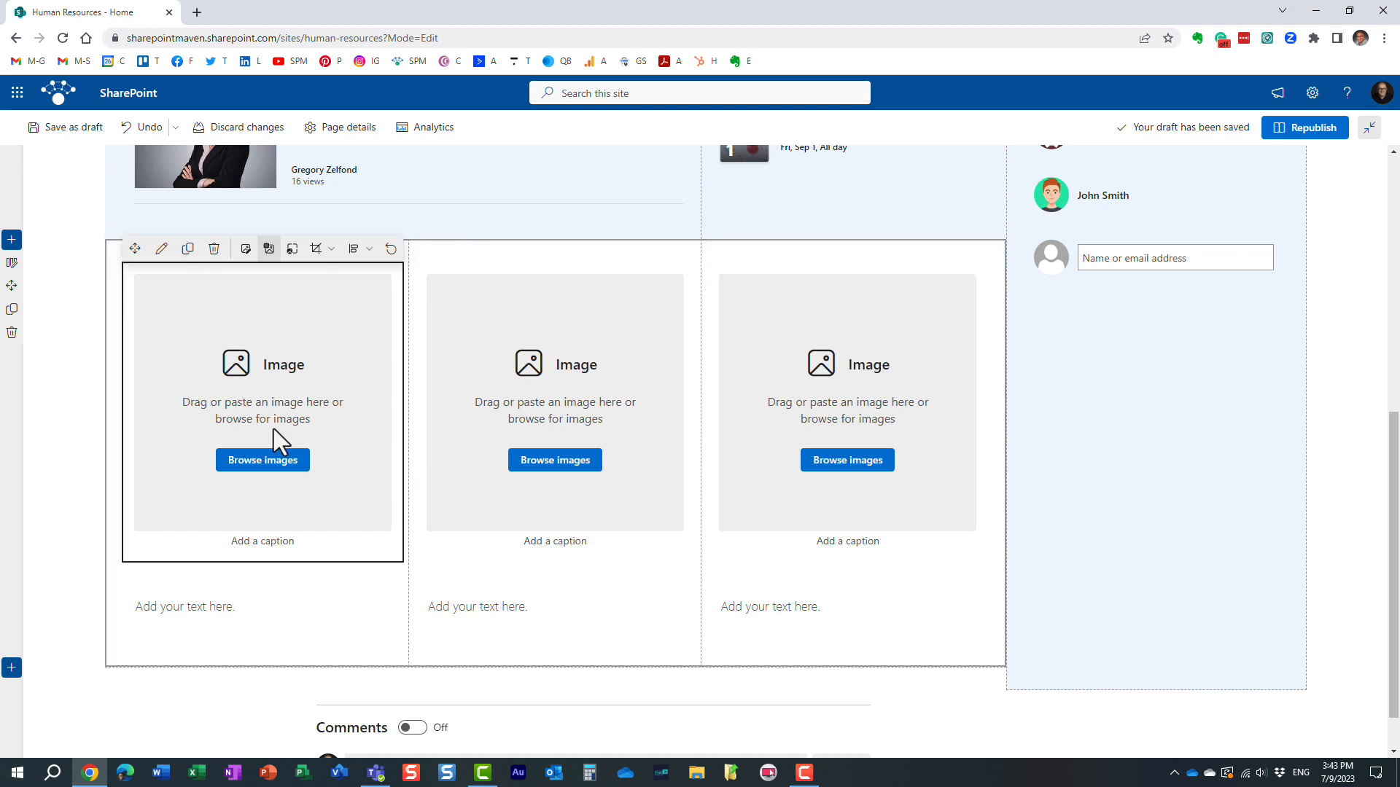
{"action": "left_click", "coordinate": [263, 614]}
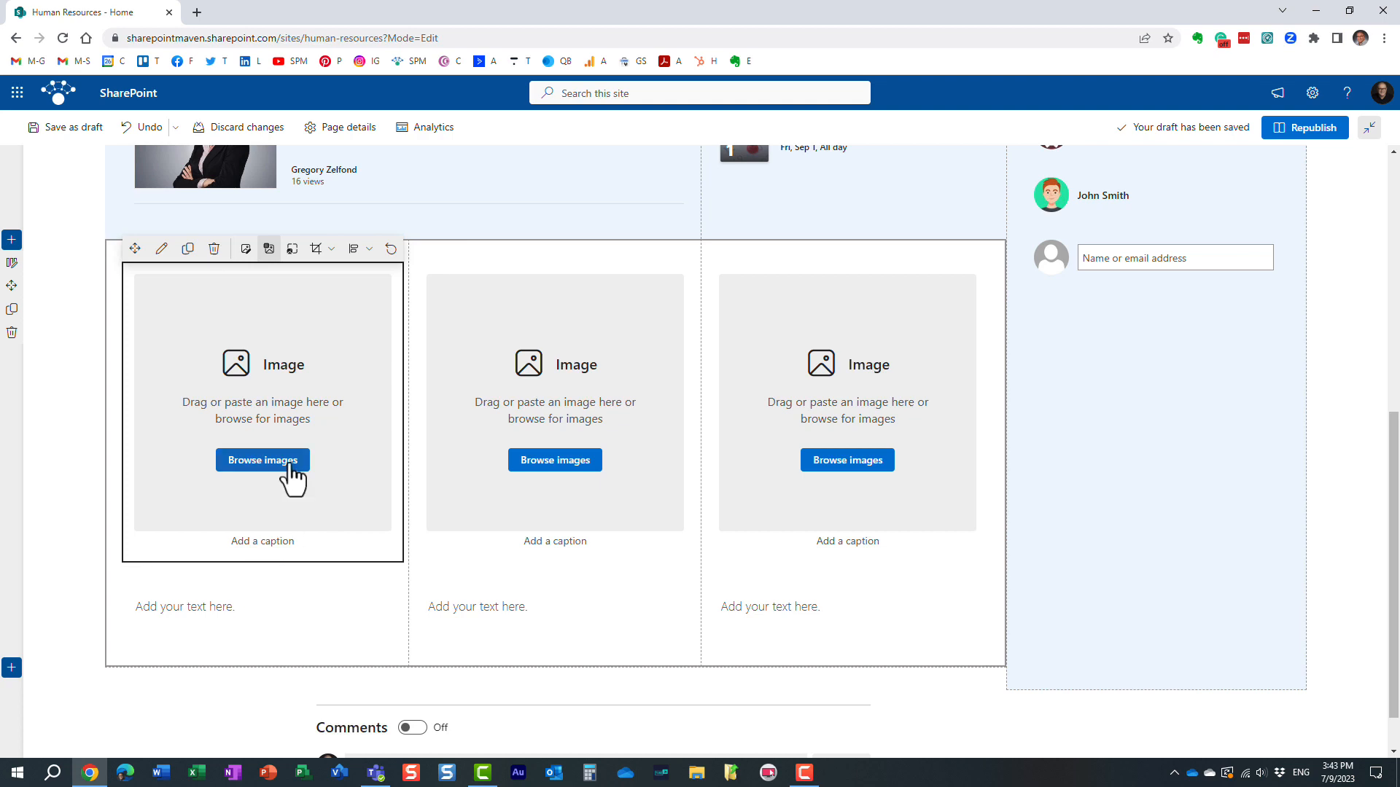
Insert the woman avatar from Recent images into the first column's image slot
{"action": "left_click", "coordinate": [263, 460]}
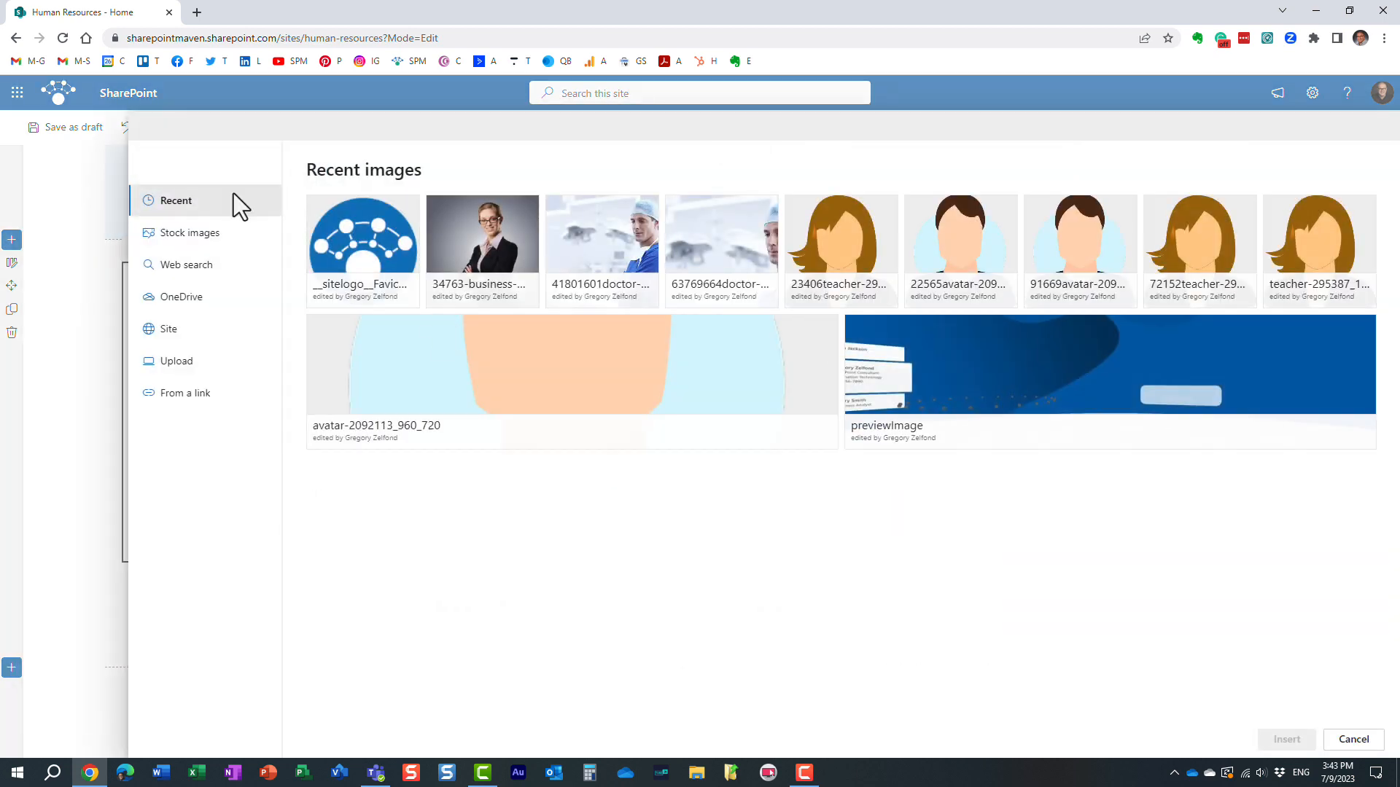
{"action": "left_click", "coordinate": [839, 250]}
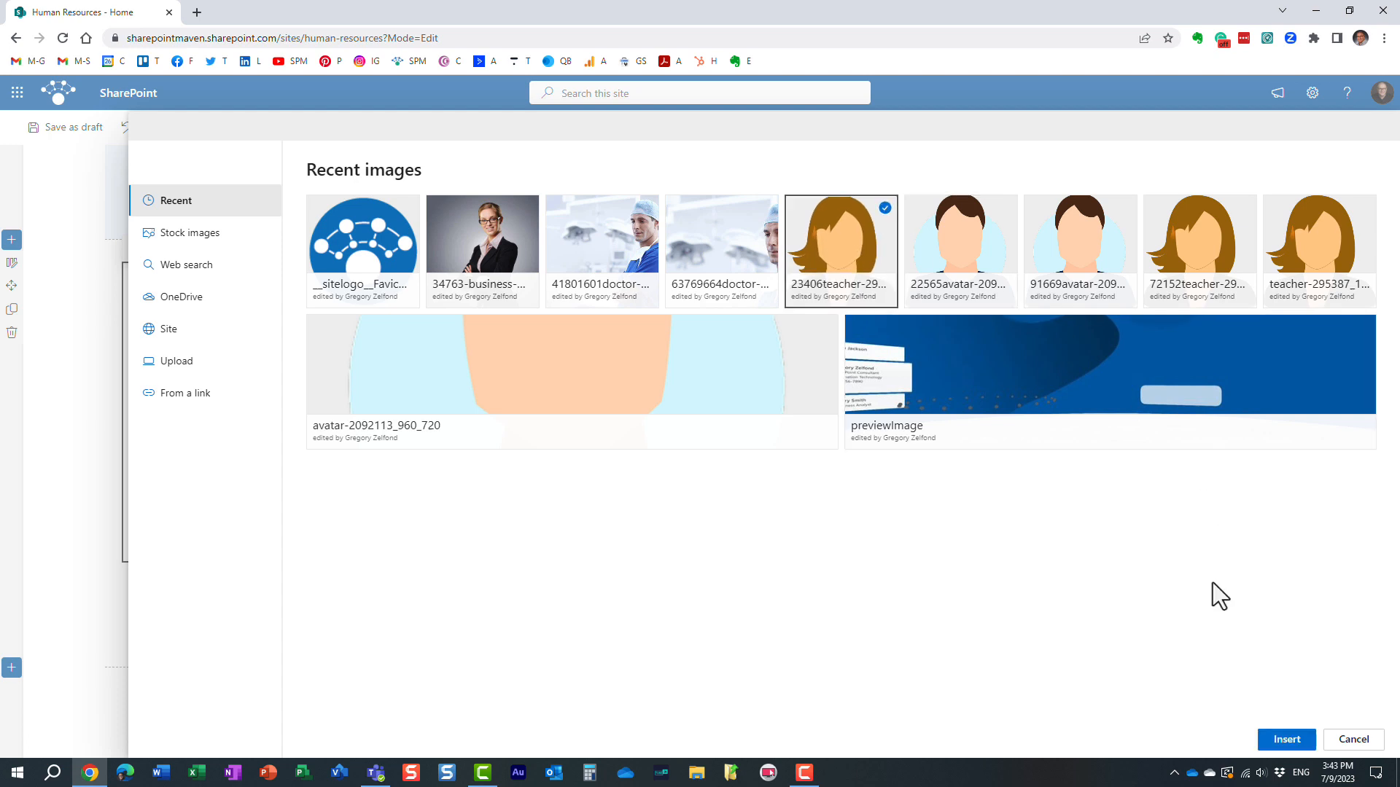
{"action": "left_click", "coordinate": [1285, 739]}
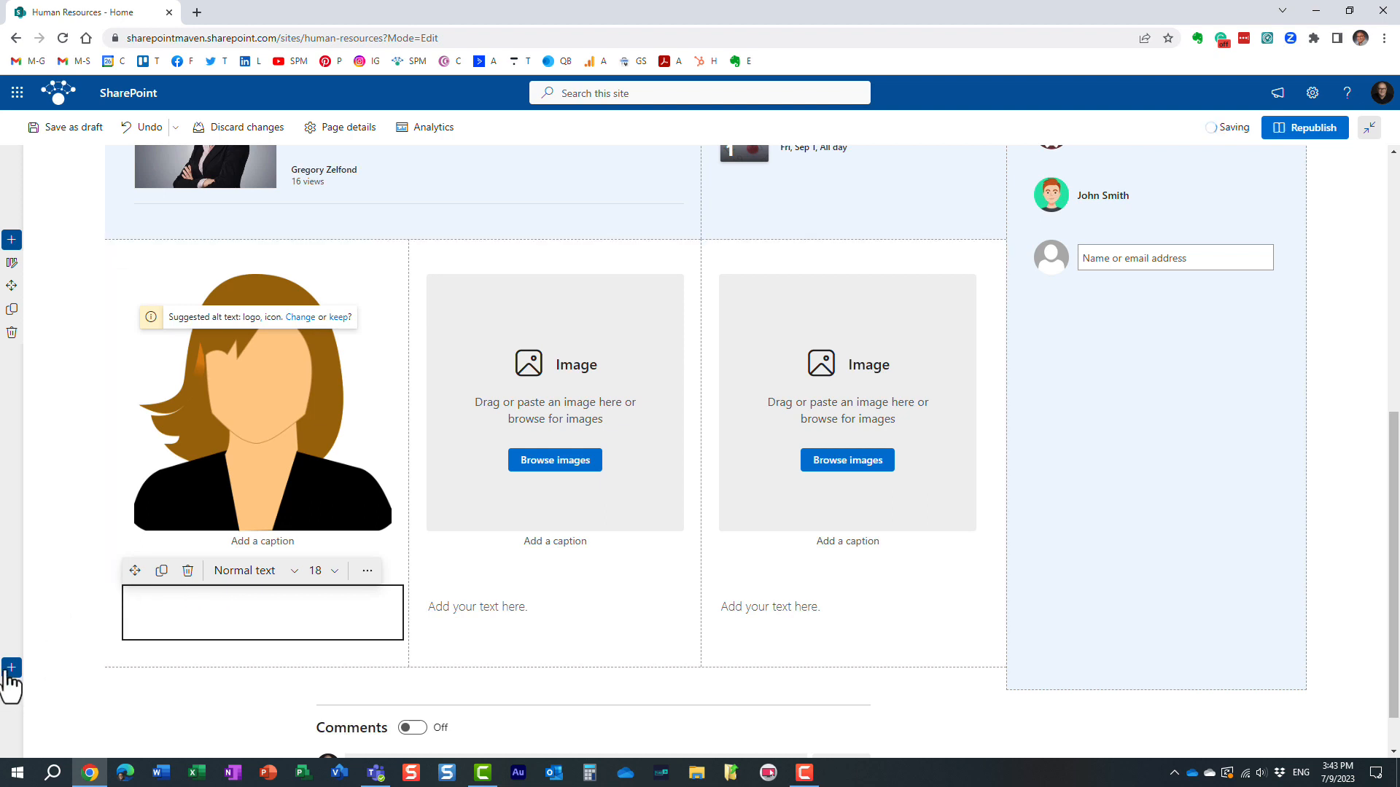
Reopen the section templates and close them without adding another section
{"action": "left_click", "coordinate": [11, 670]}
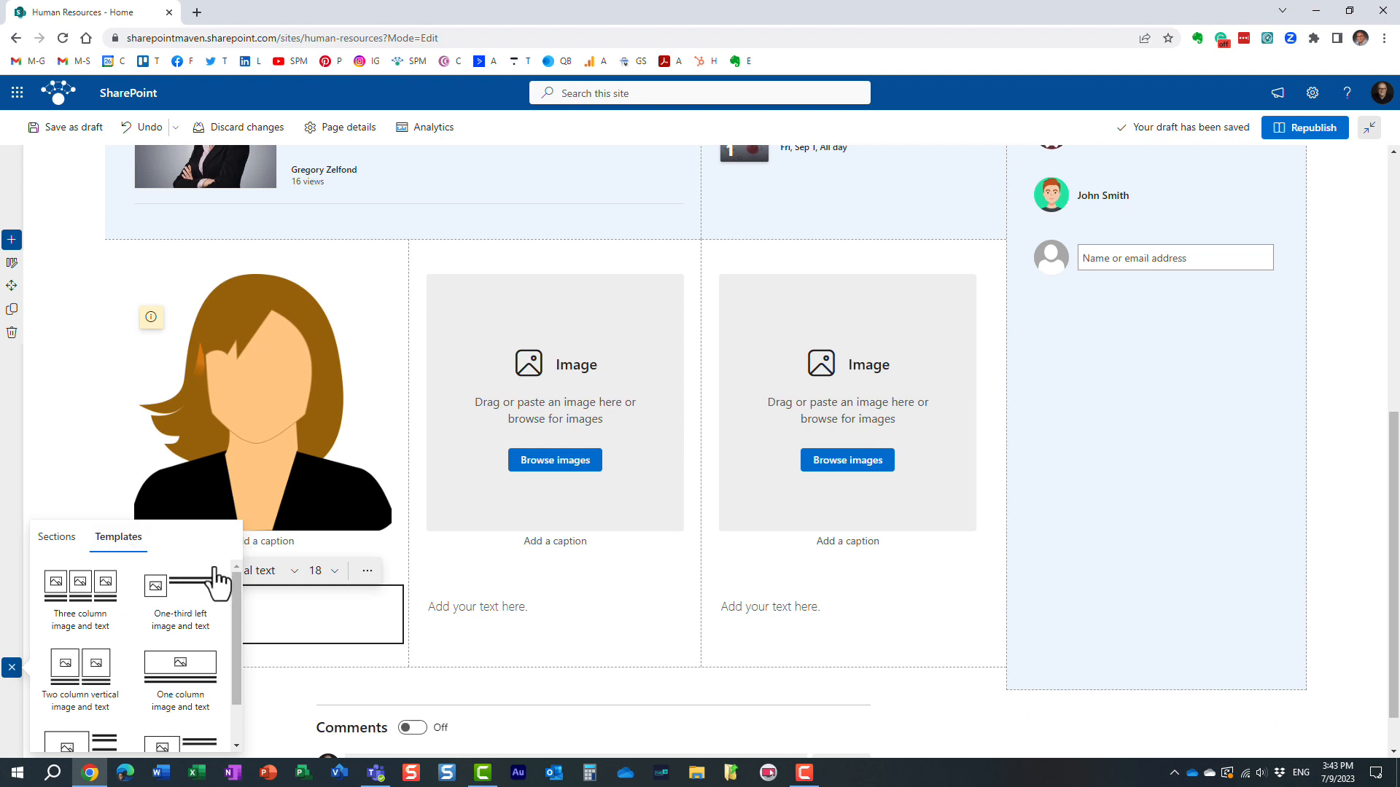
{"action": "scroll", "scroll_direction": "down", "scroll_amount": 3}
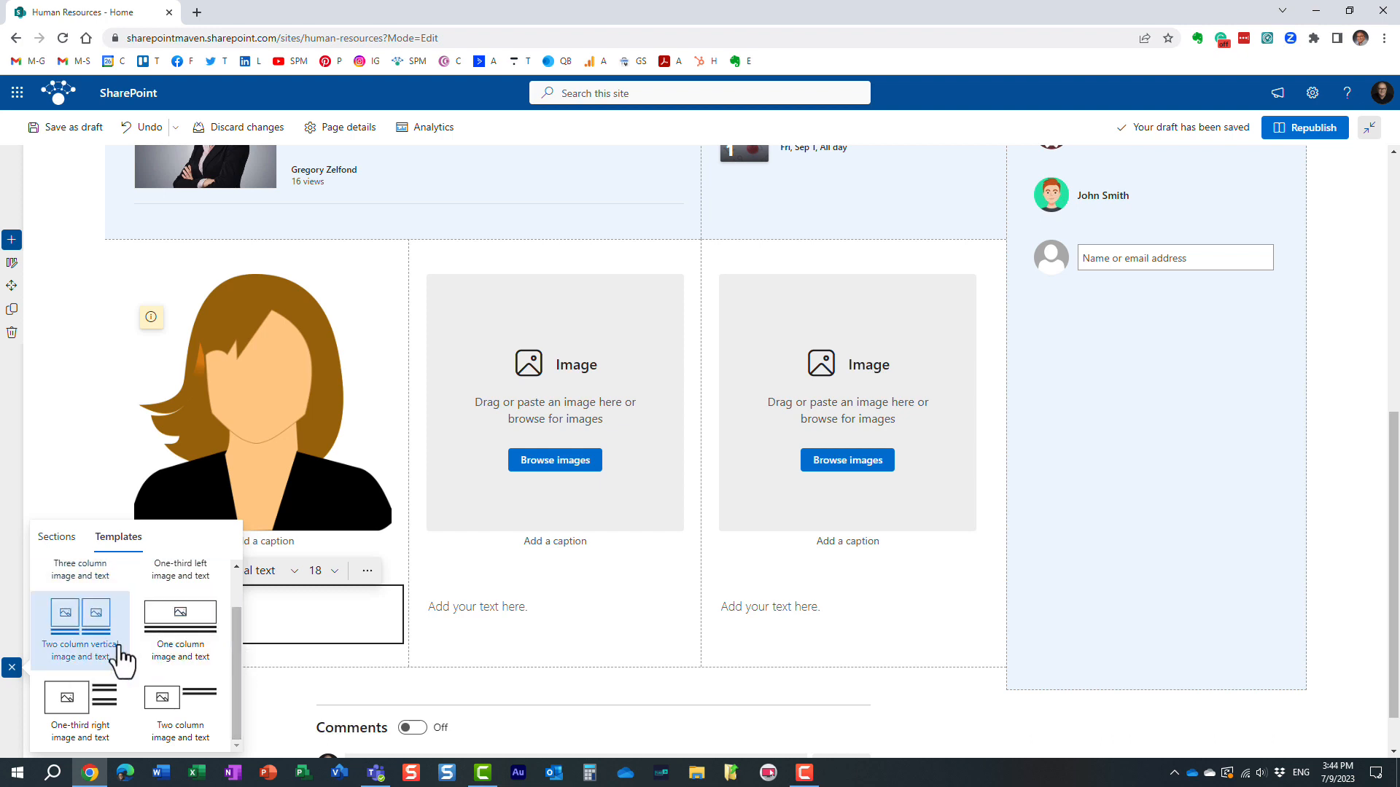
{"action": "left_click", "coordinate": [79, 620]}
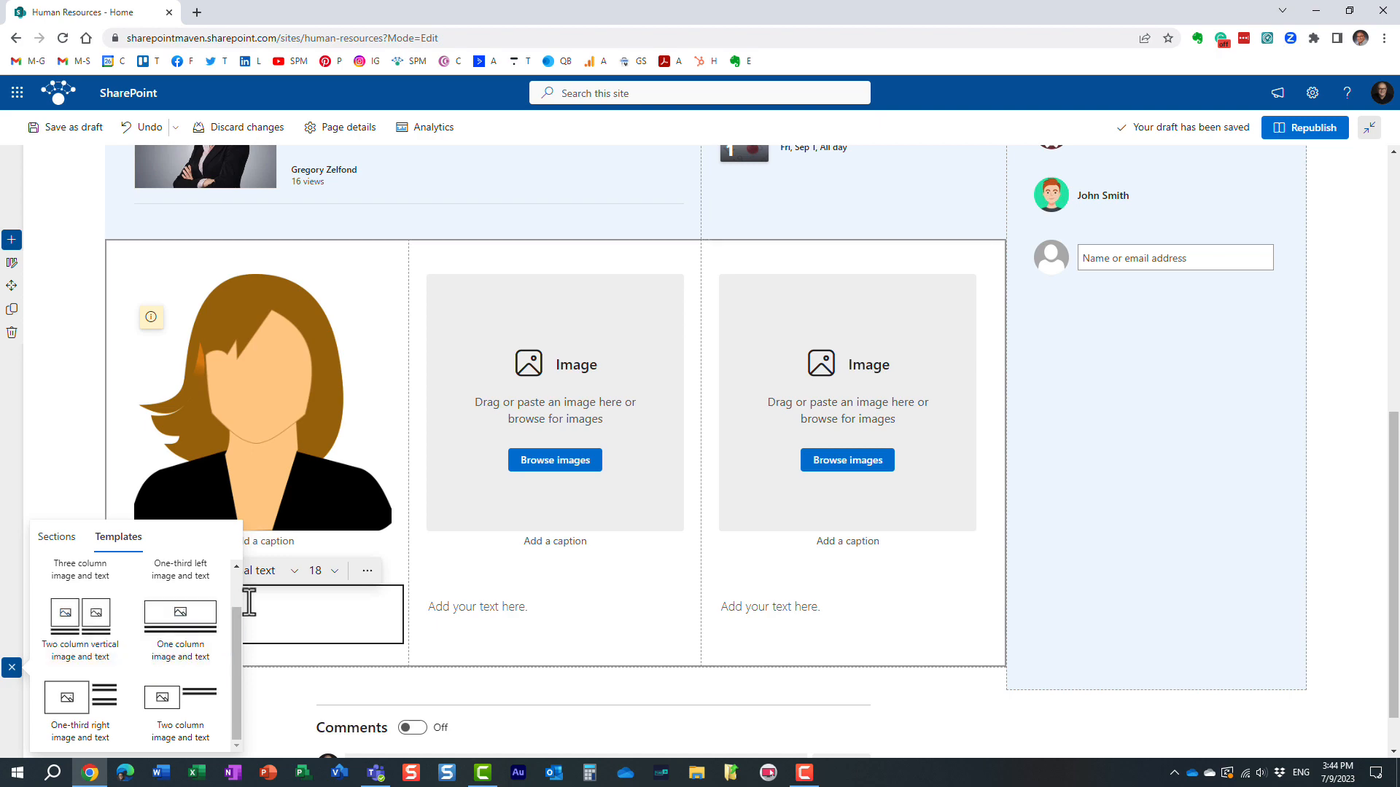
{"action": "left_click", "coordinate": [1166, 652]}
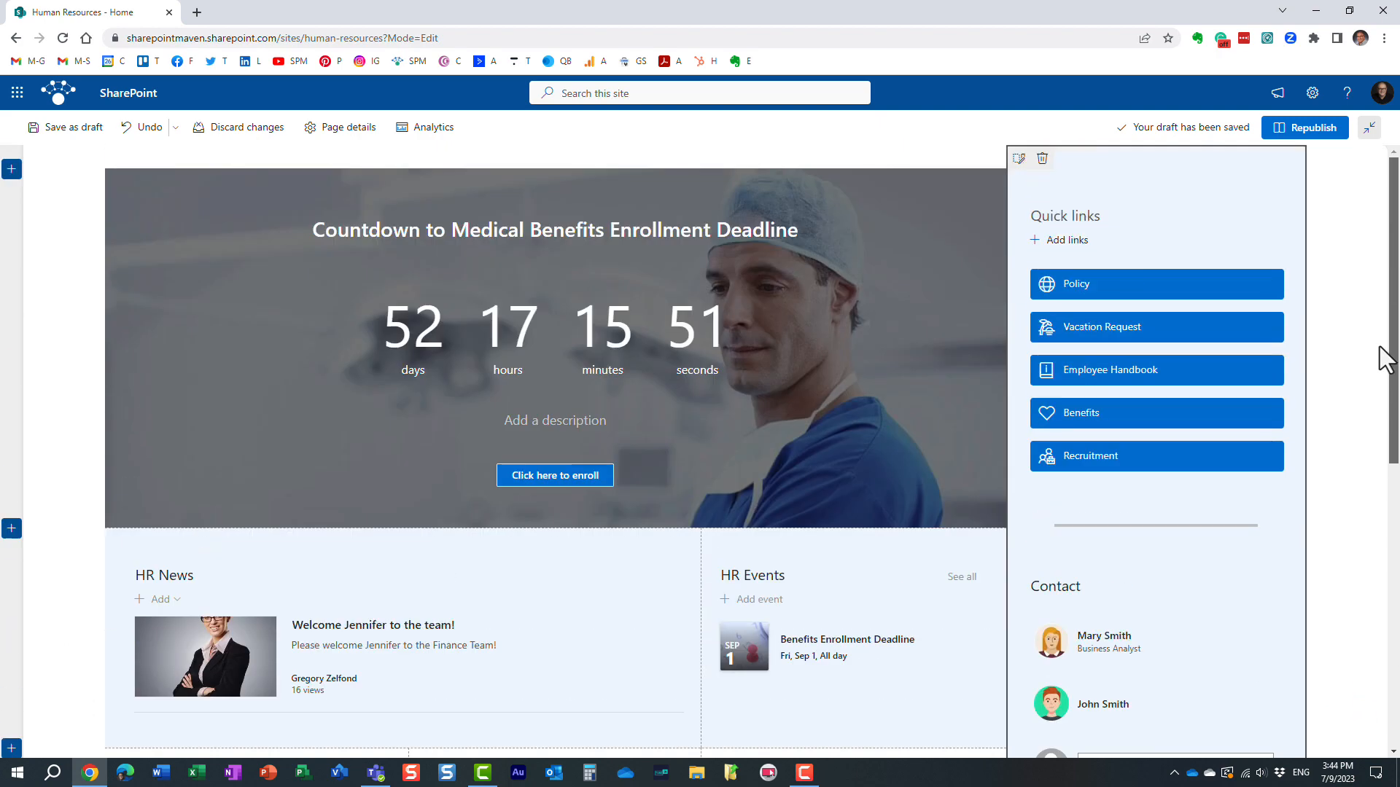
Republish the Human Resources home page with the new avatar section
{"action": "scroll", "scroll_direction": "down", "scroll_amount": 3}
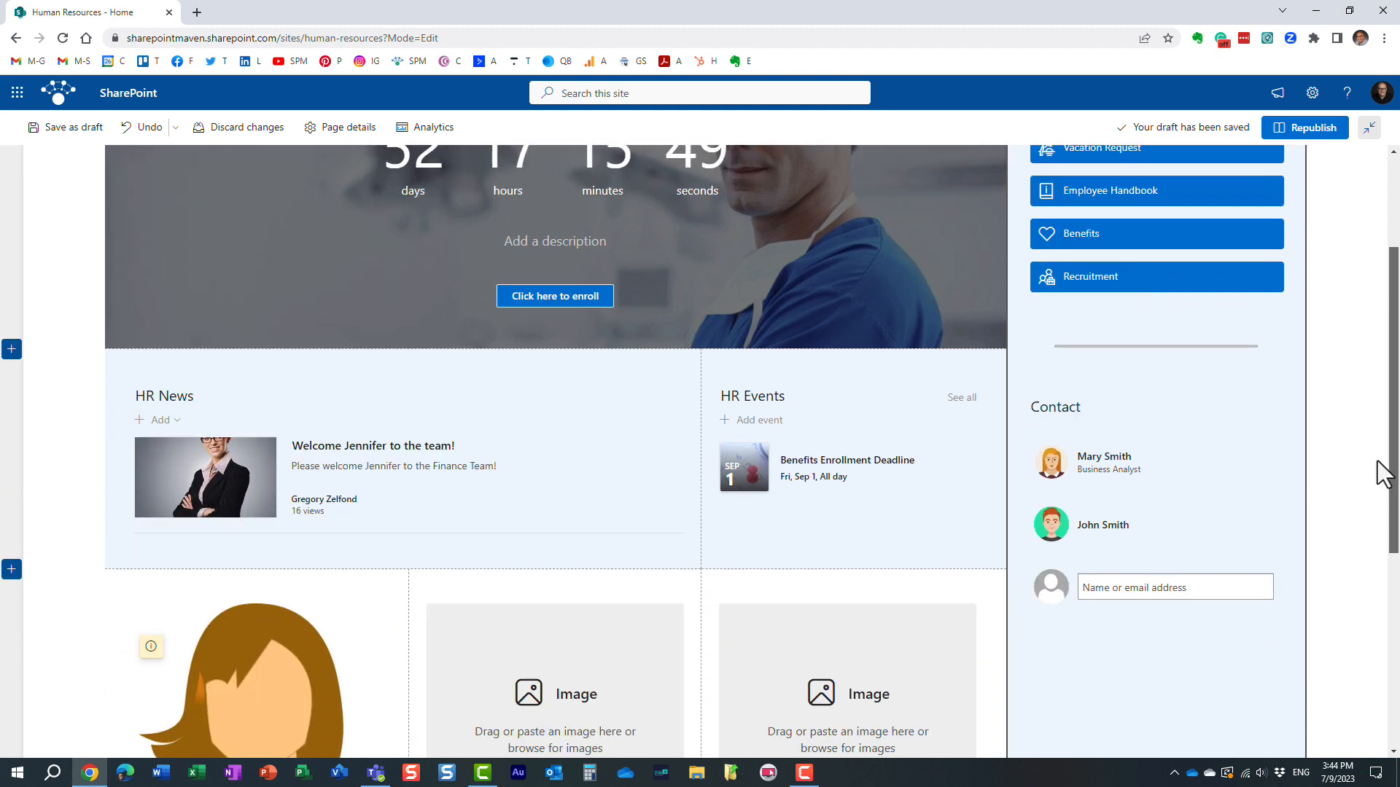
{"action": "scroll", "scroll_direction": "down", "scroll_amount": 3}
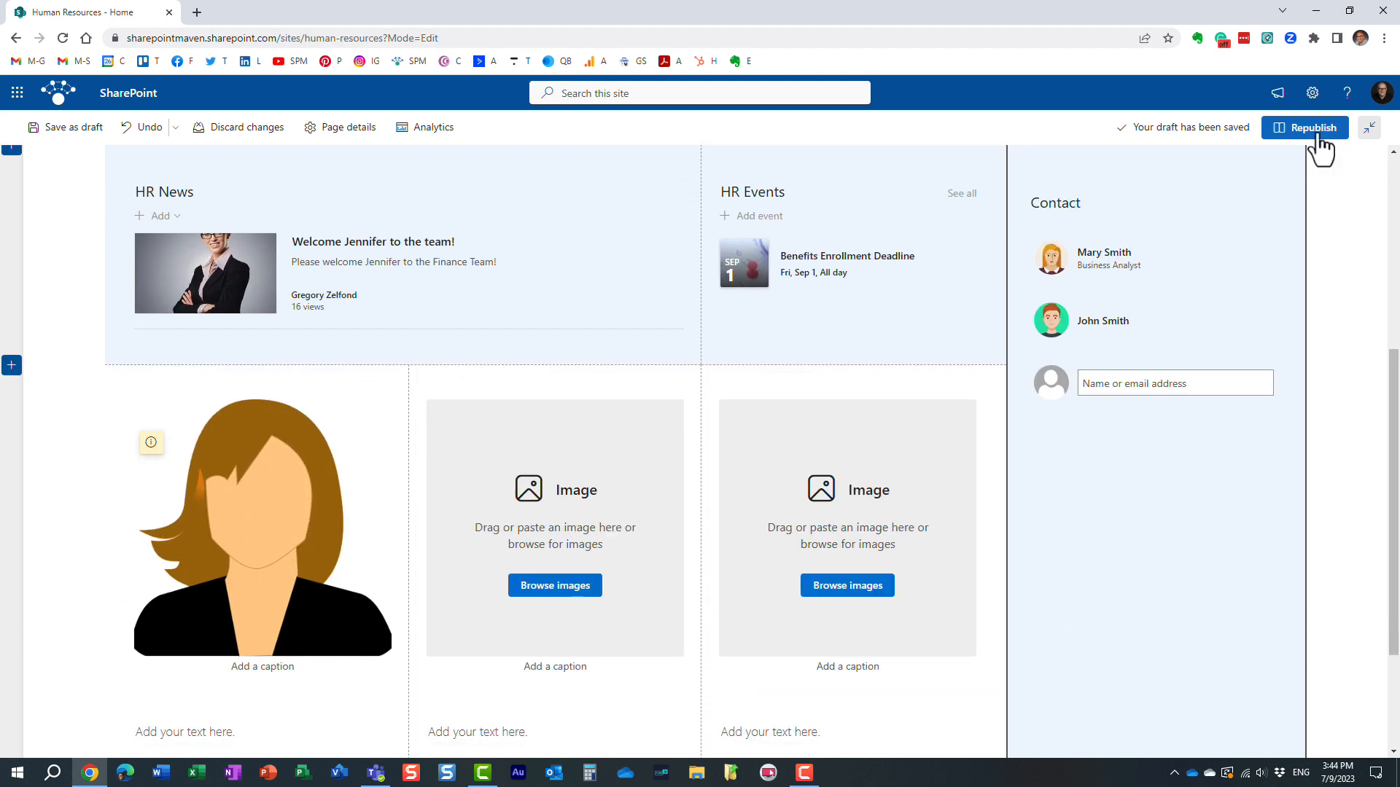
{"action": "left_click", "coordinate": [1303, 127]}
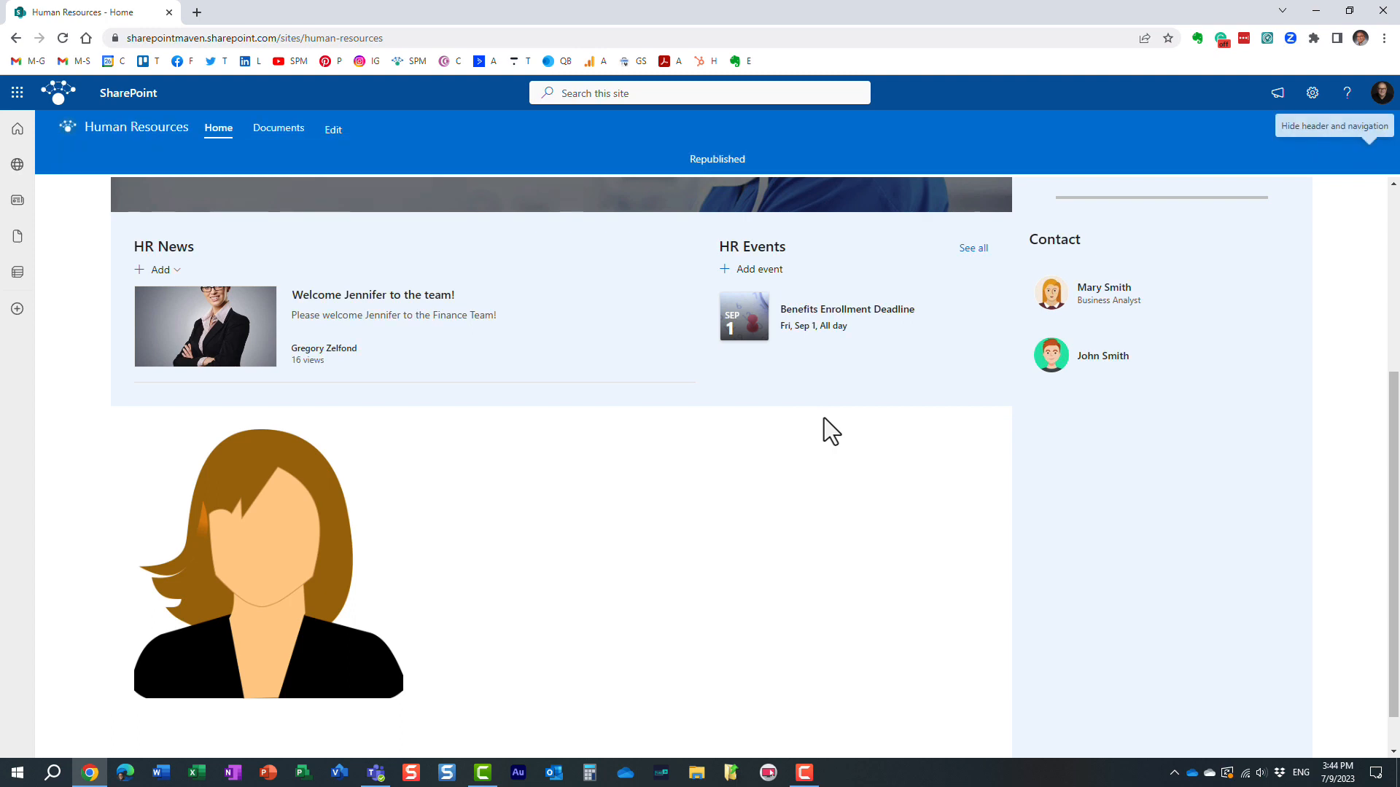